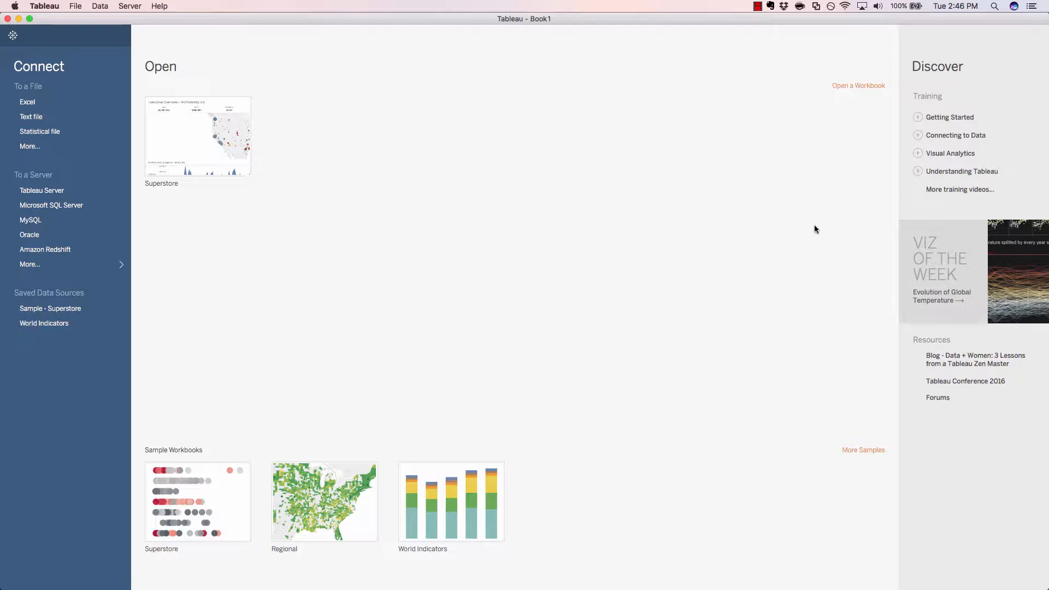
mouse_move(292, 254)
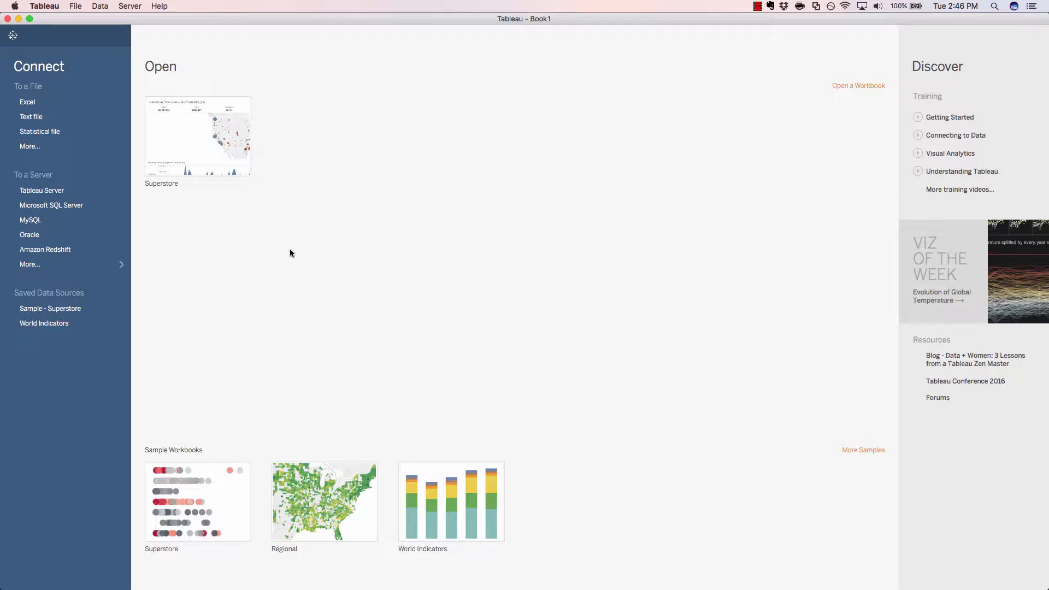
mouse_move(31, 119)
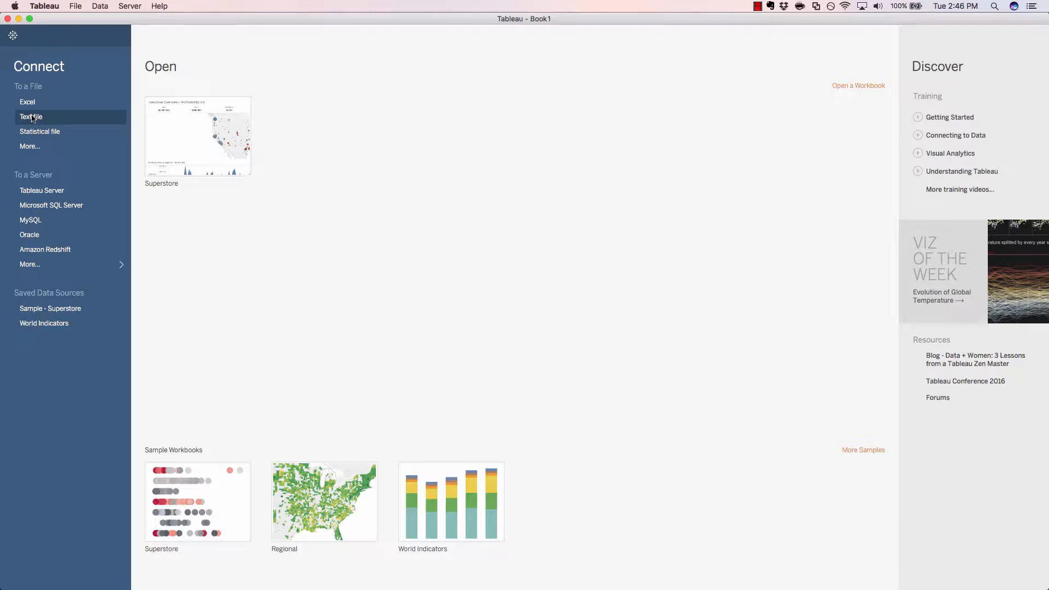
Step: Connect to Laptop Sales.csv as a text-file data source
click(29, 117)
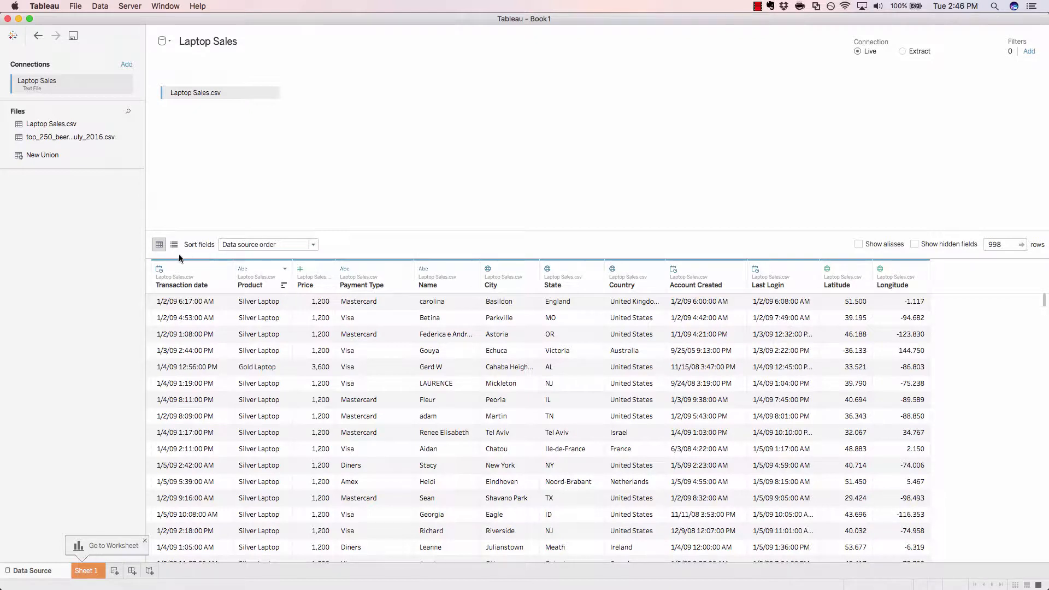
mouse_move(358, 232)
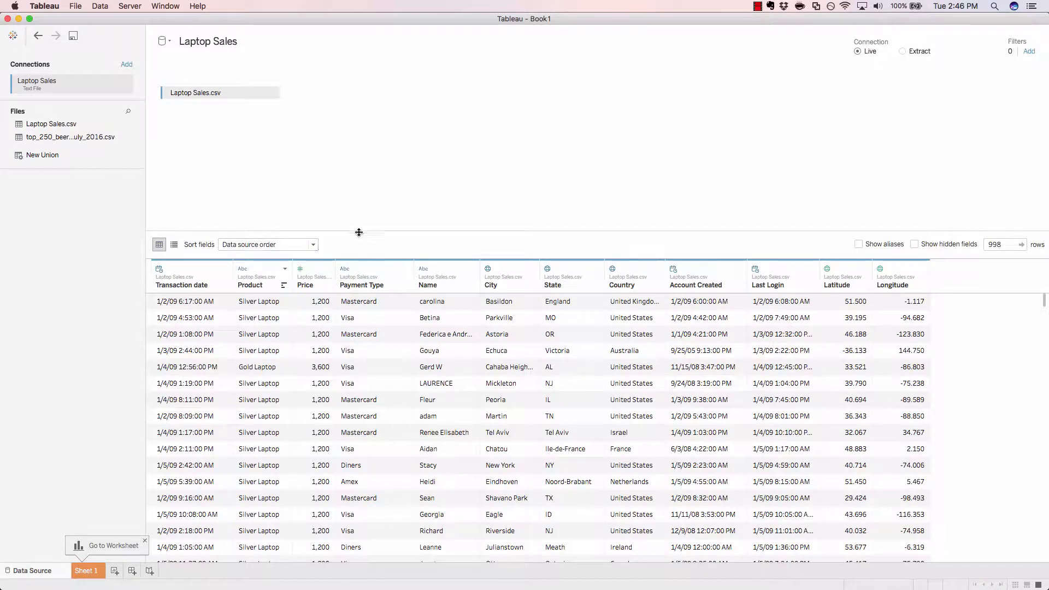
mouse_move(584, 188)
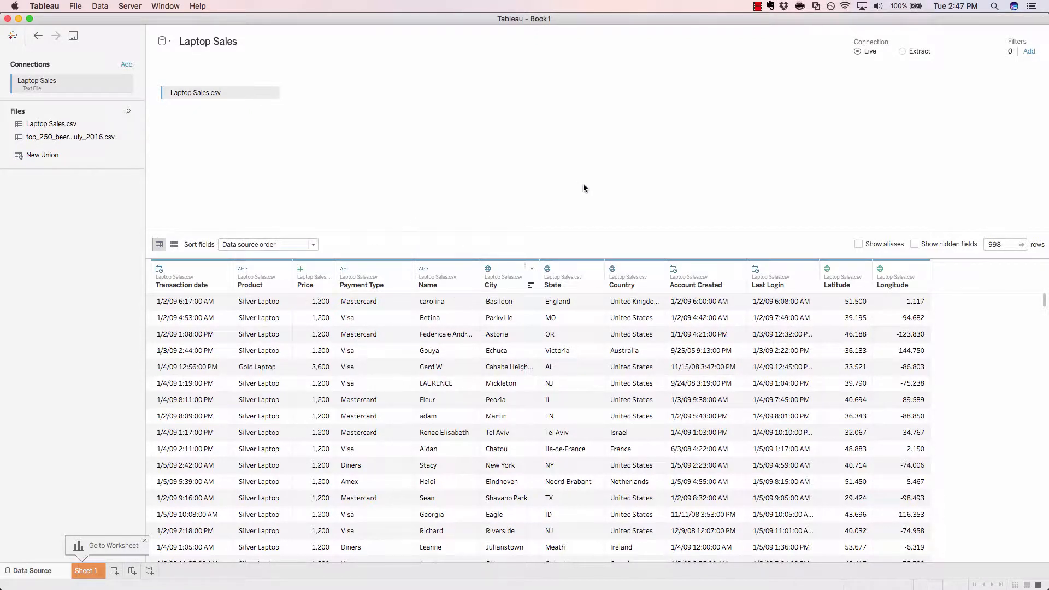
mouse_move(570, 282)
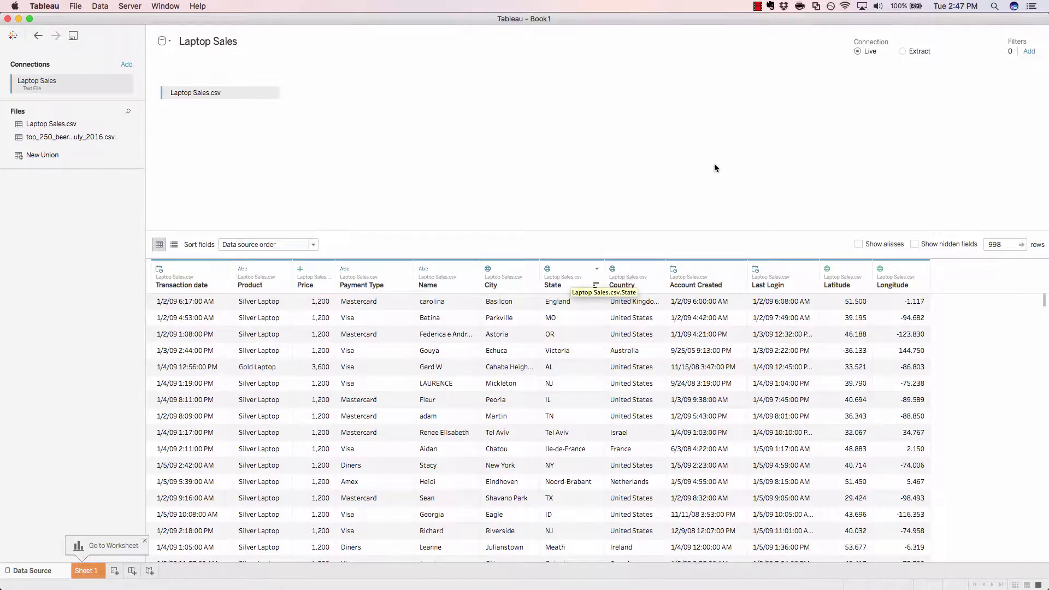
mouse_move(1032, 376)
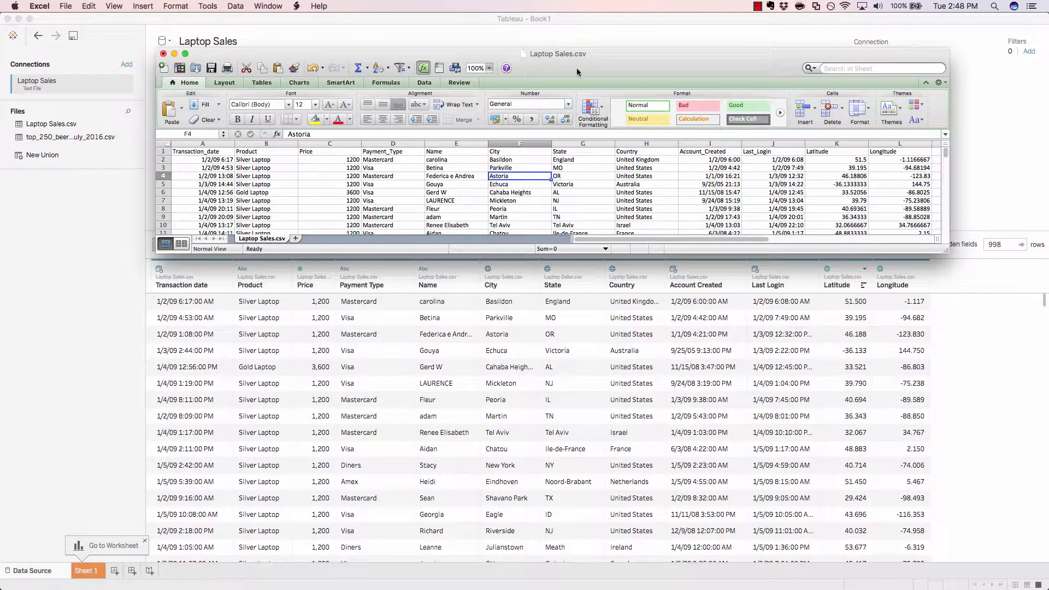
mouse_move(590, 66)
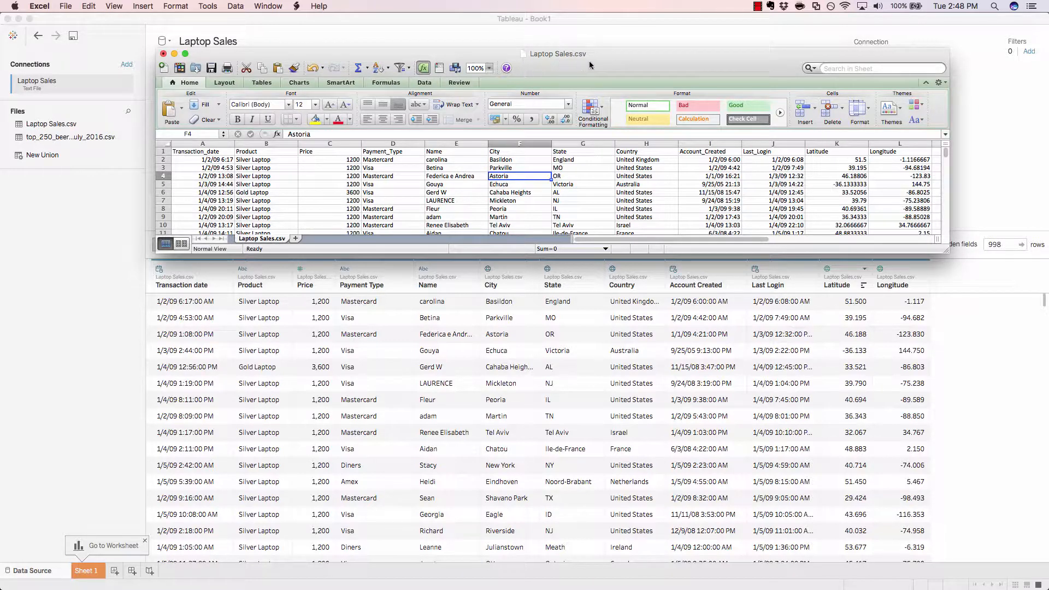
mouse_move(437, 218)
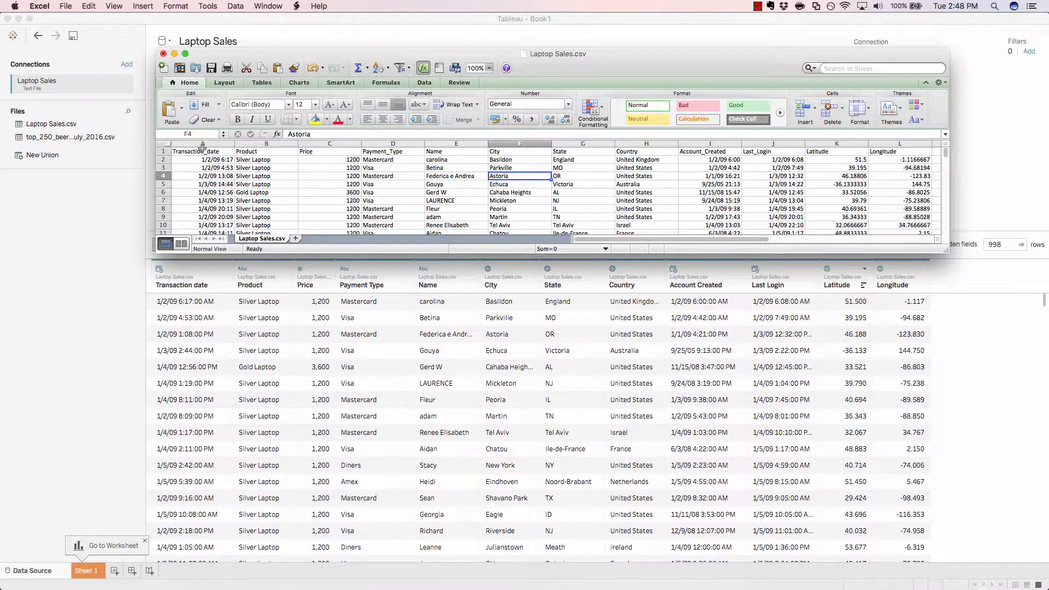
Step: Review the Transaction_date heading and Latitude/Longitude values such as 51.5 in Excel
click(201, 151)
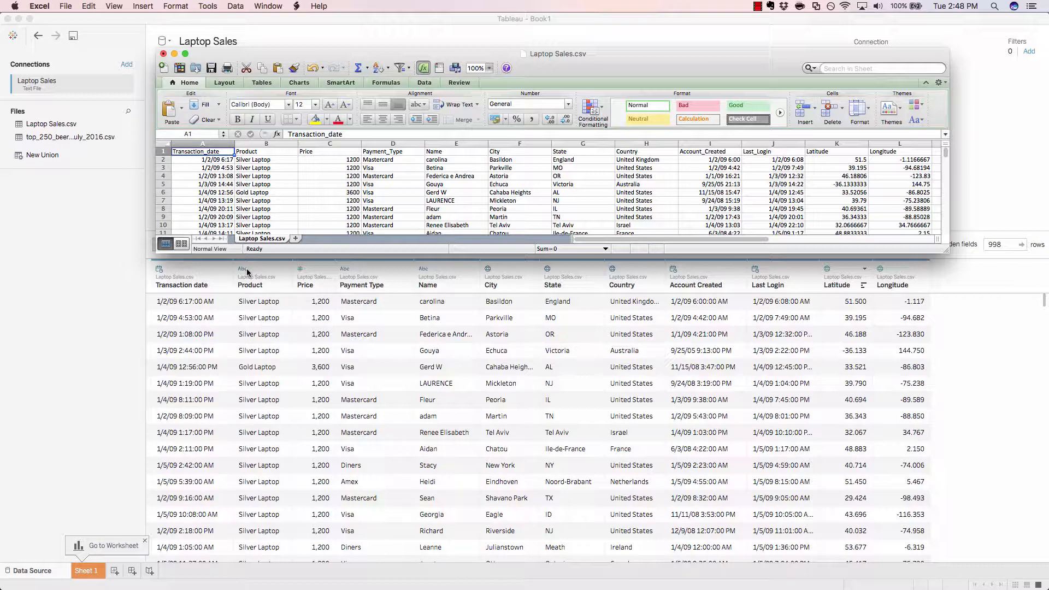
mouse_move(305, 290)
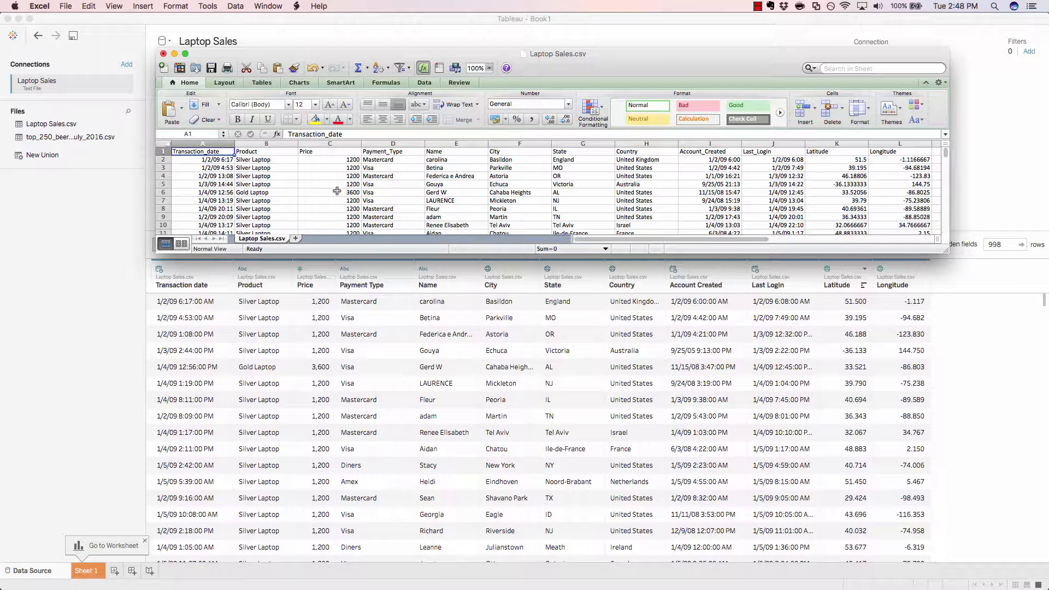
mouse_move(326, 282)
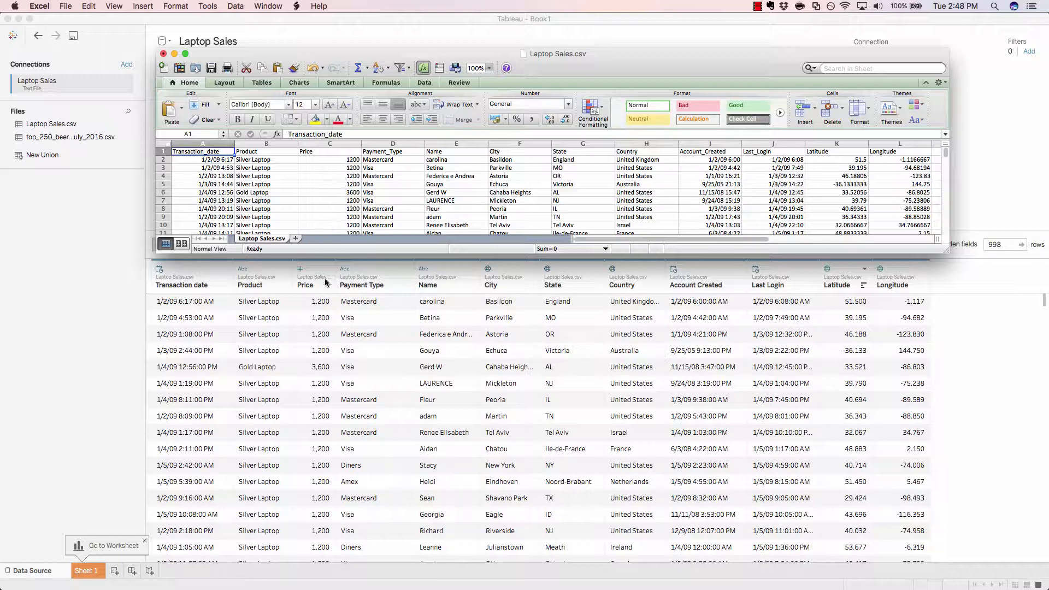
mouse_move(322, 335)
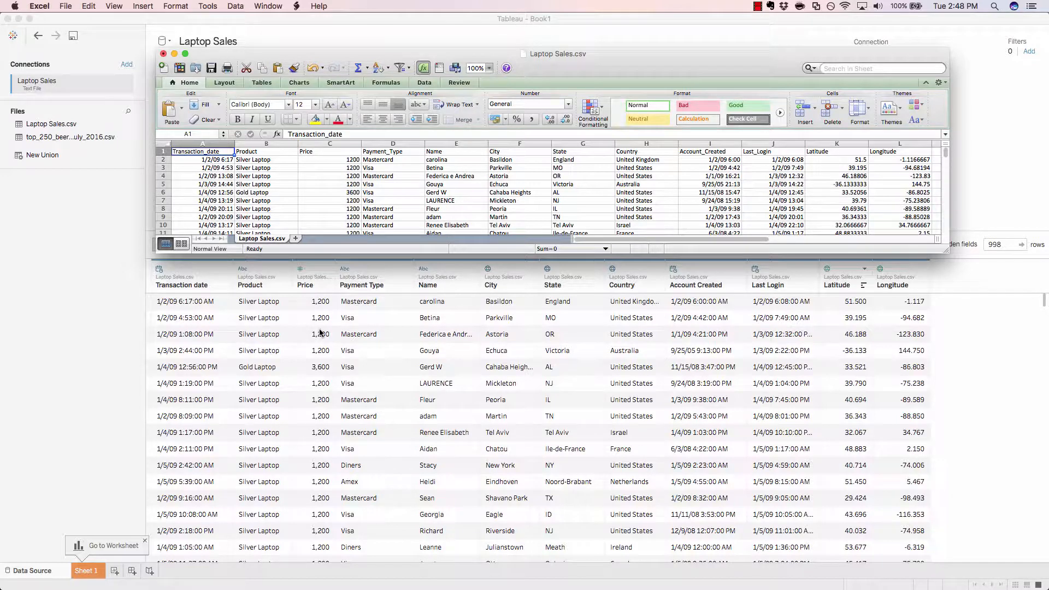
mouse_move(404, 269)
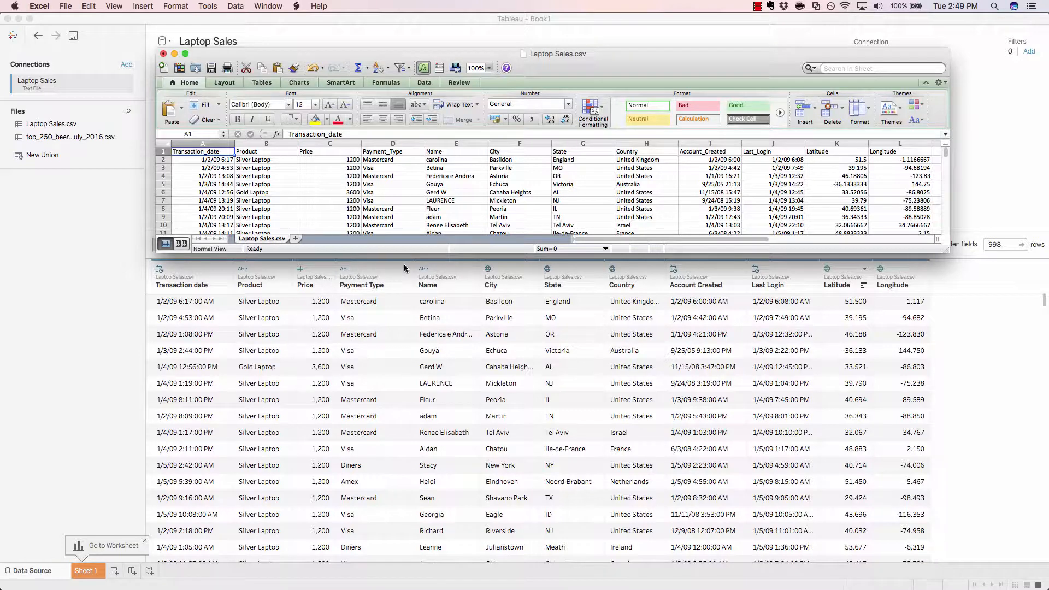
mouse_move(460, 291)
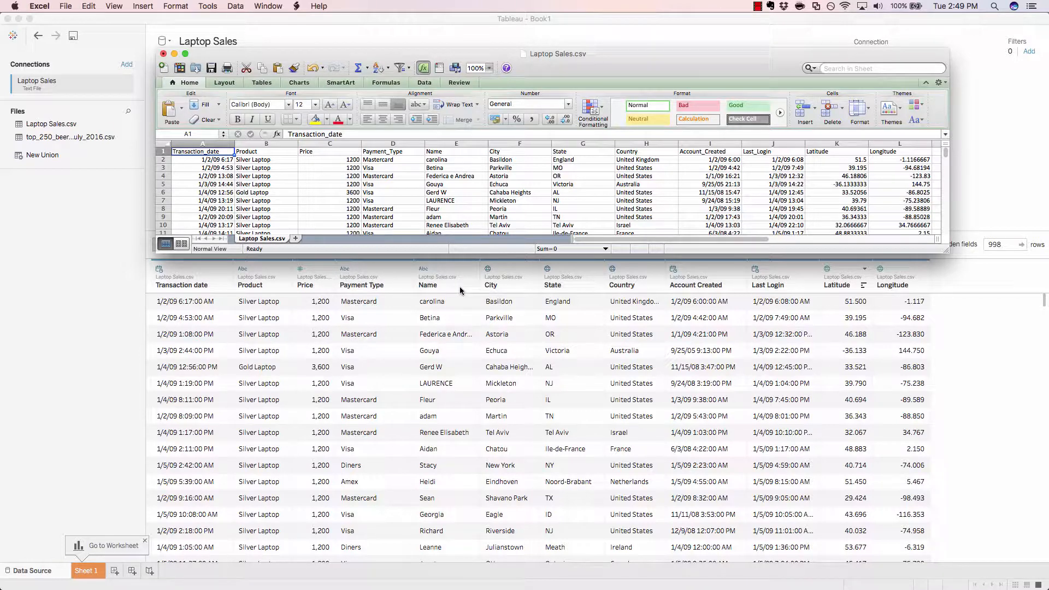
mouse_move(623, 291)
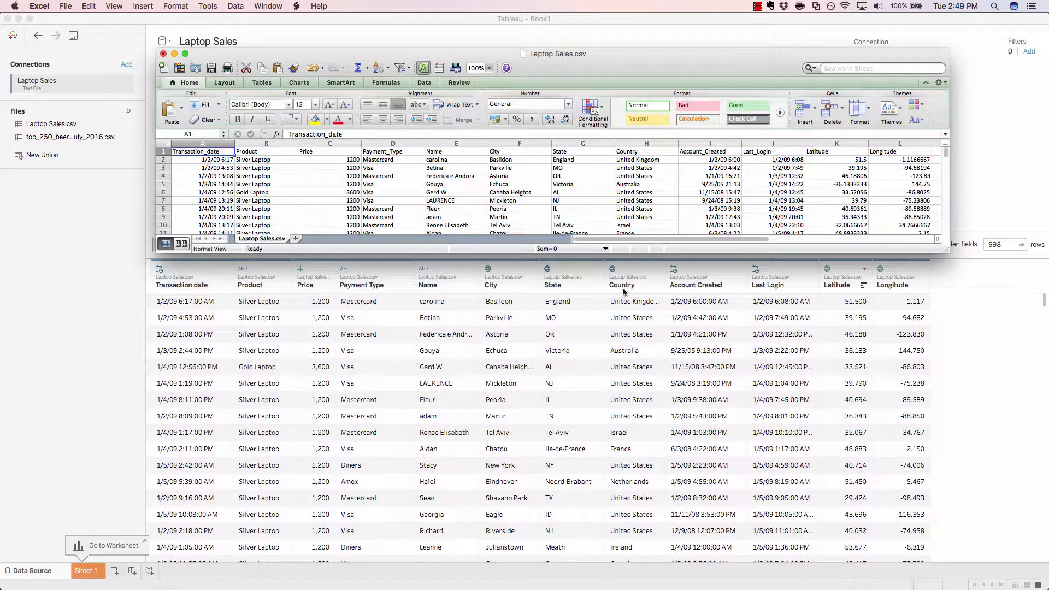
mouse_move(587, 295)
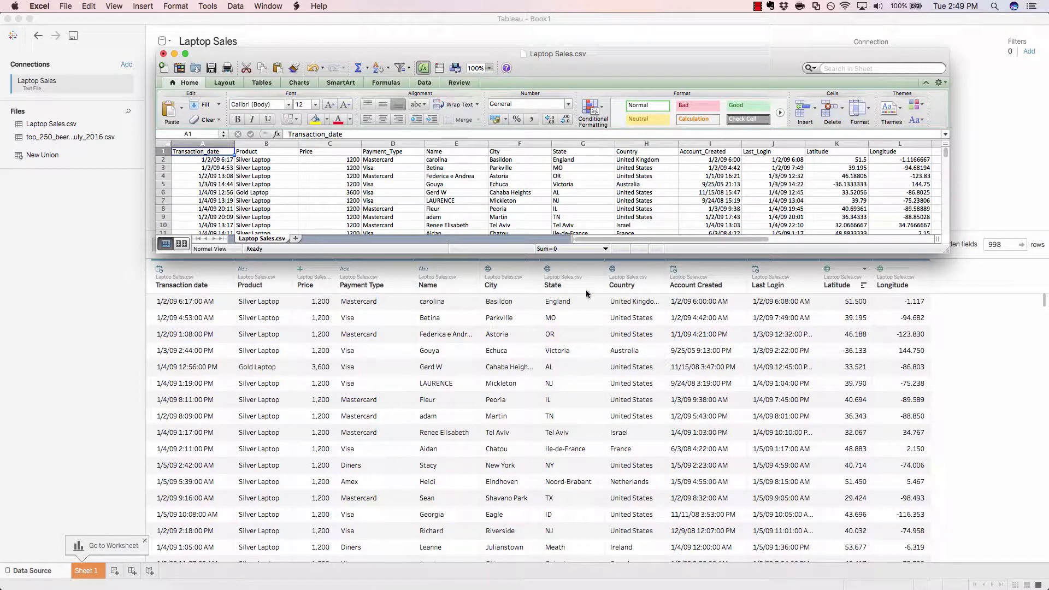
mouse_move(489, 273)
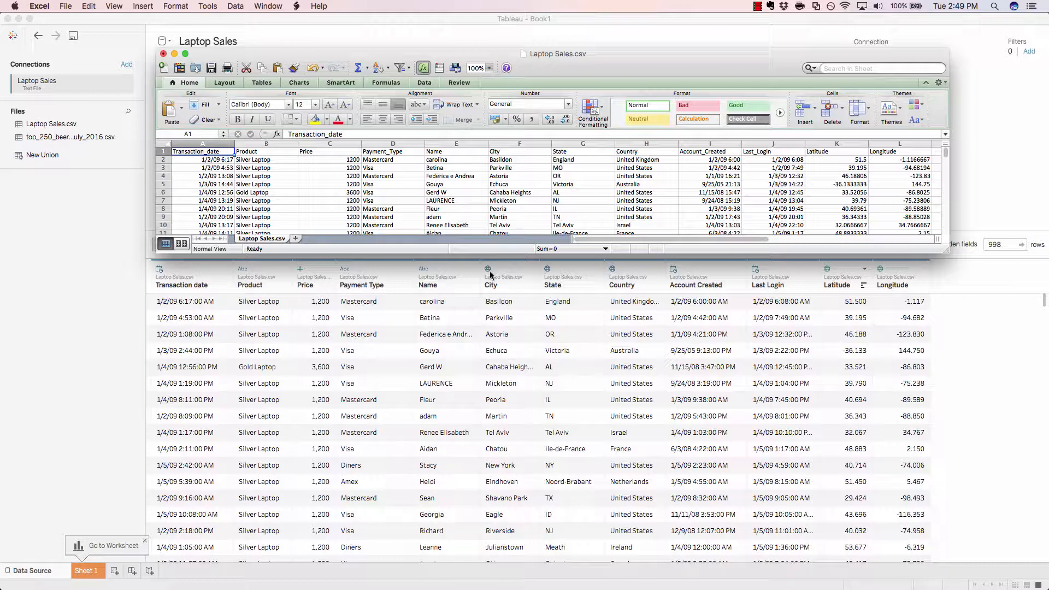
mouse_move(510, 284)
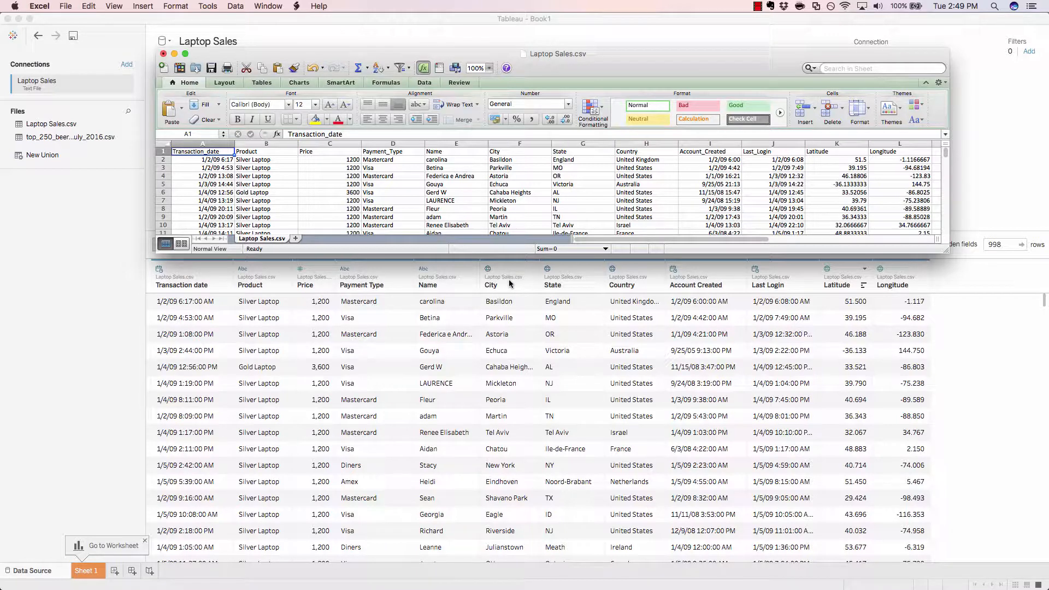
mouse_move(501, 313)
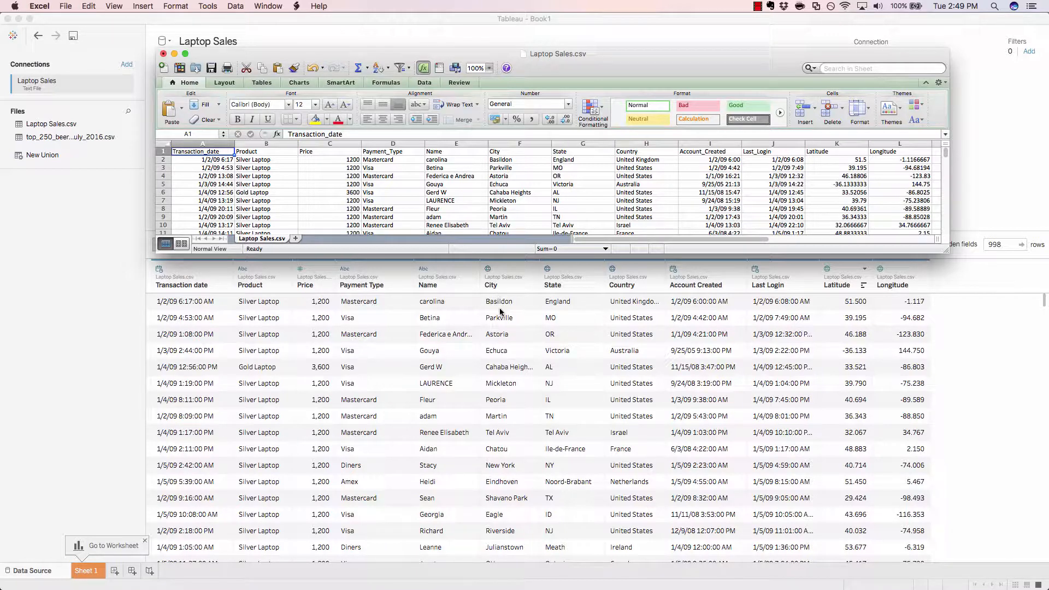
mouse_move(549, 310)
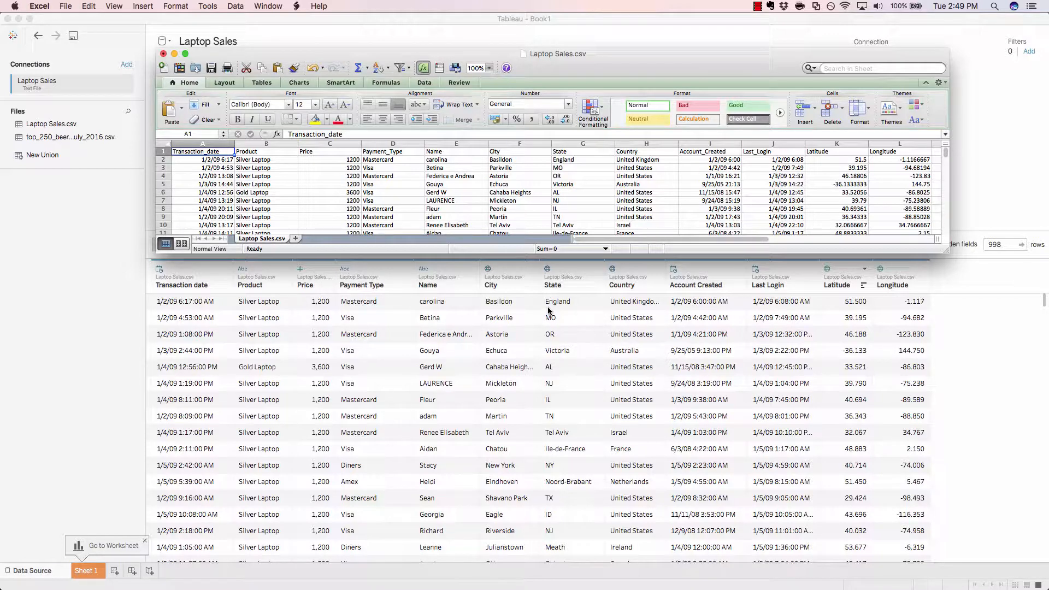
mouse_move(835, 165)
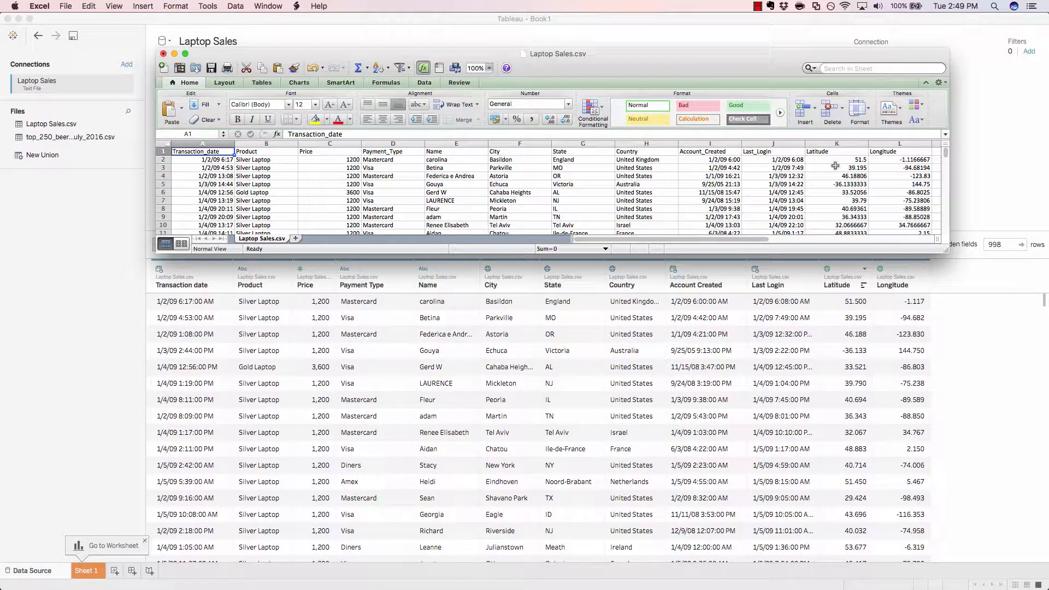
click(838, 151)
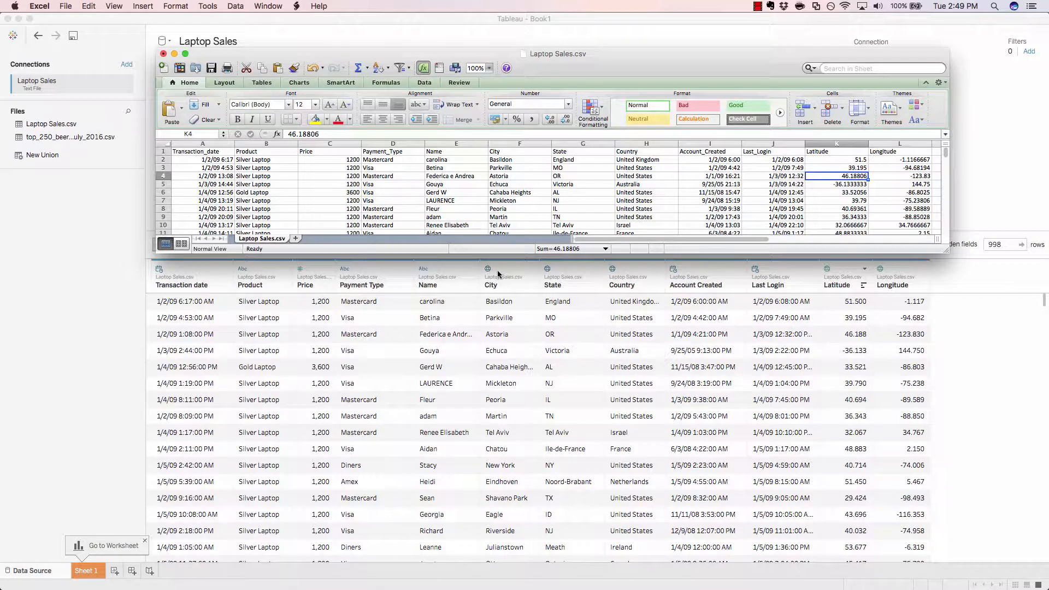
mouse_move(509, 284)
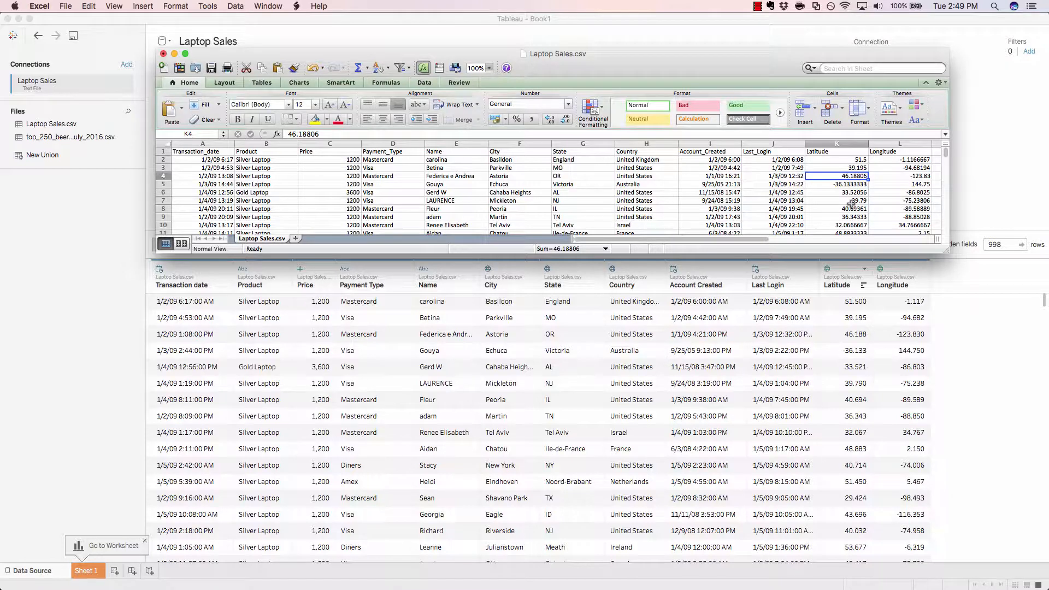
drag(836, 159, 897, 201)
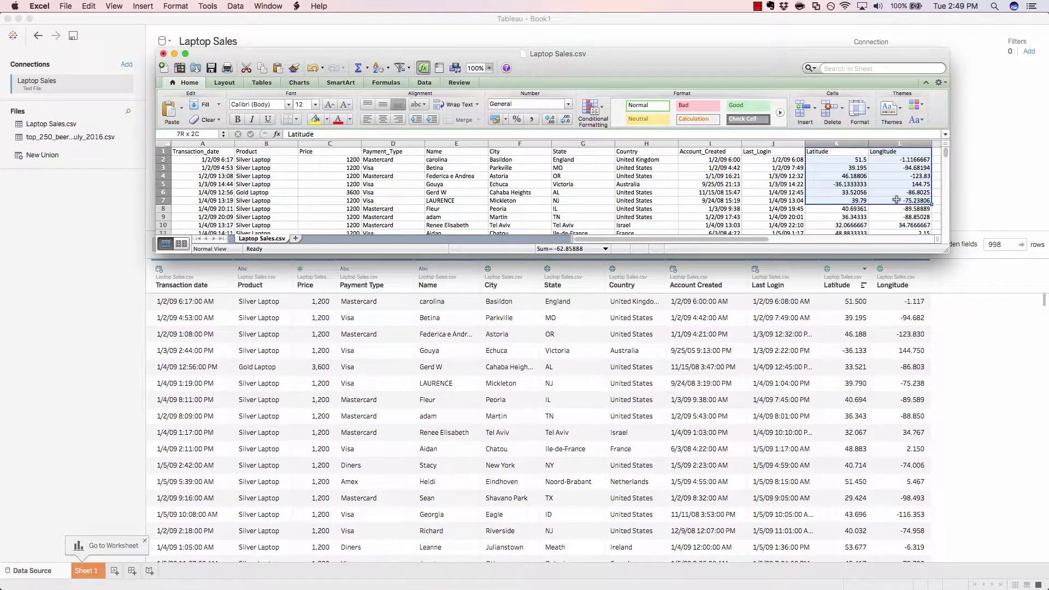
click(837, 159)
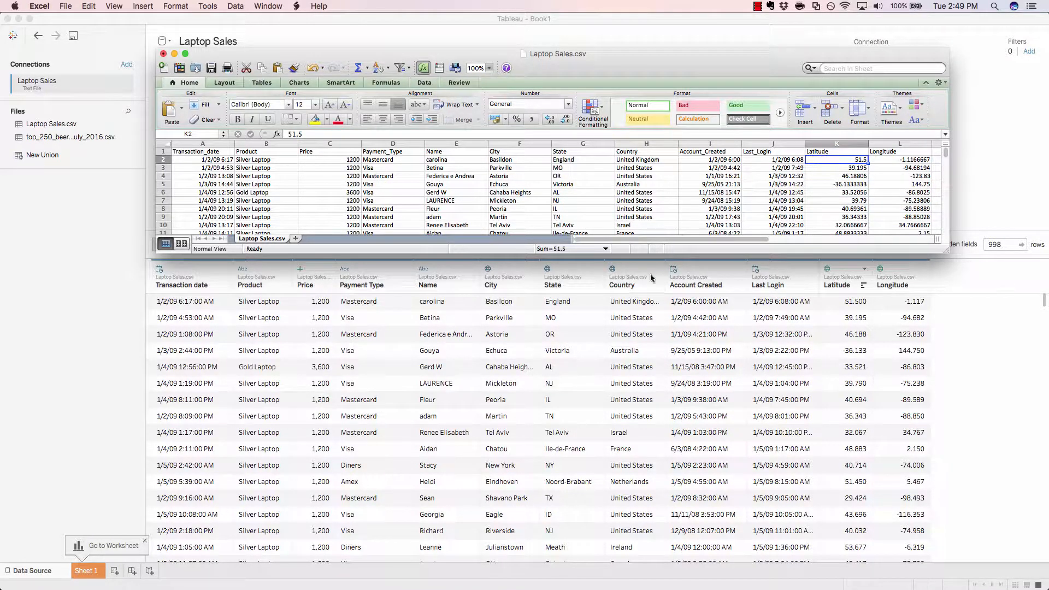
mouse_move(676, 292)
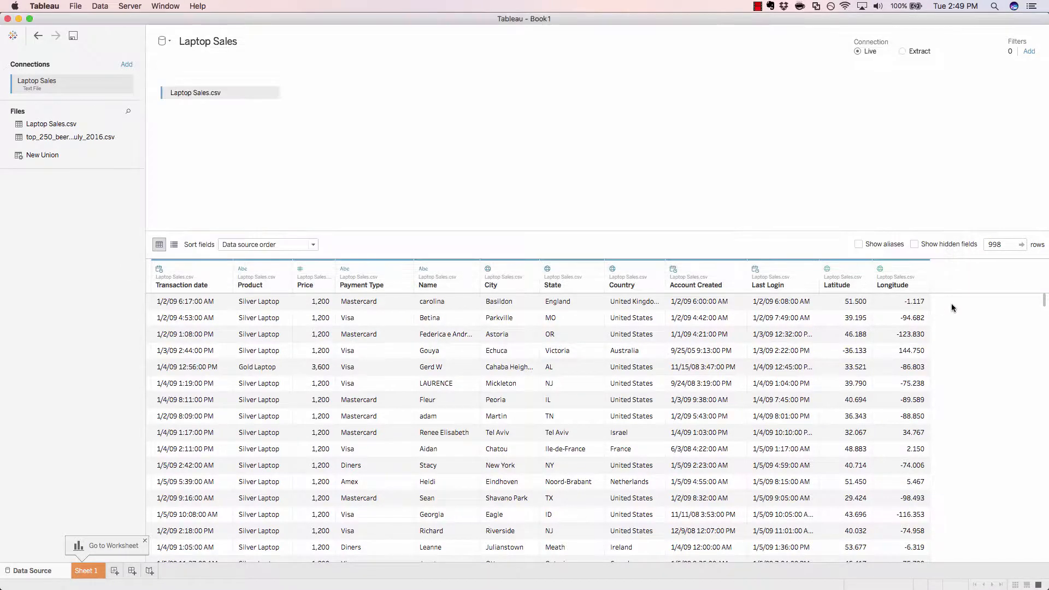
mouse_move(336, 290)
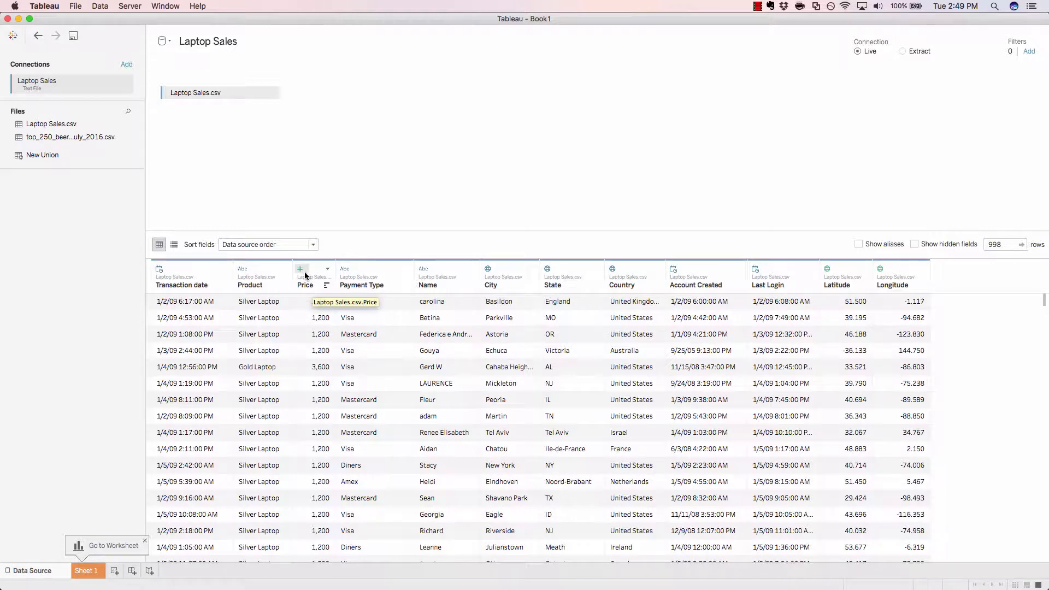
mouse_move(306, 270)
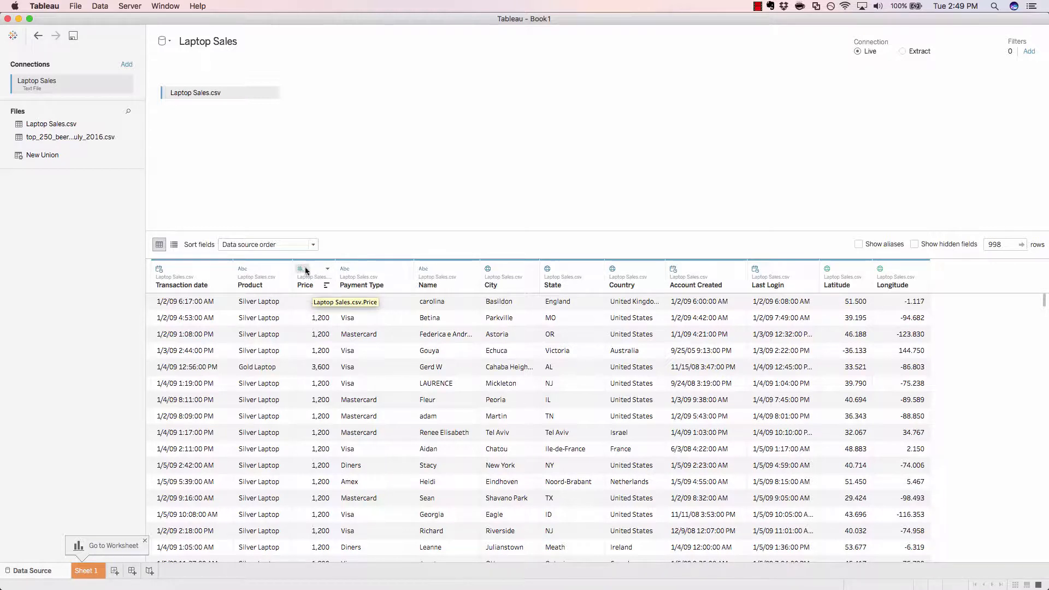
mouse_move(303, 271)
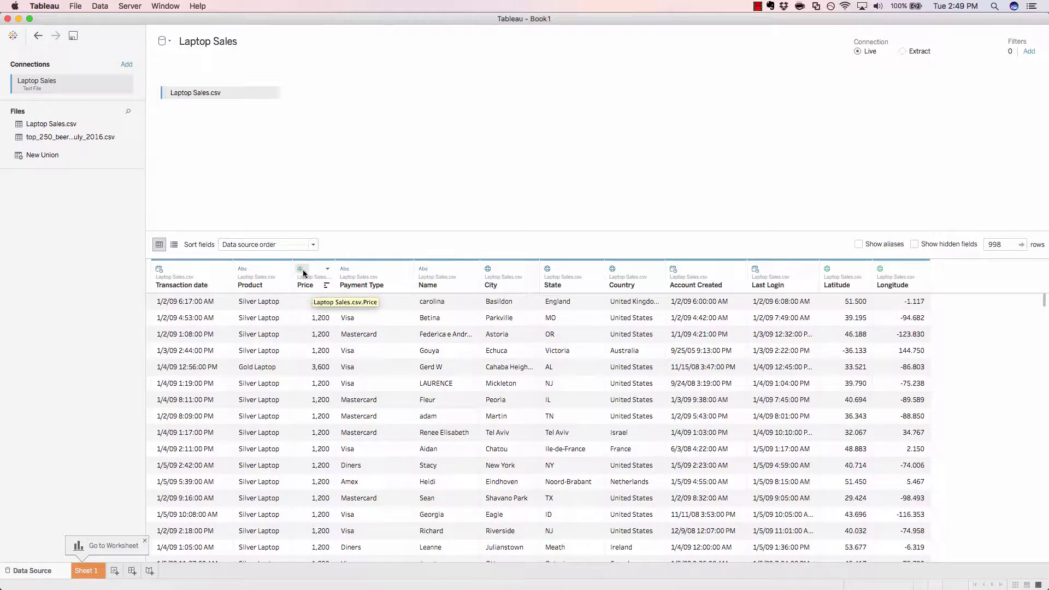
Step: Make Price a Number (decimal) field showing values like 1,200.00
click(299, 269)
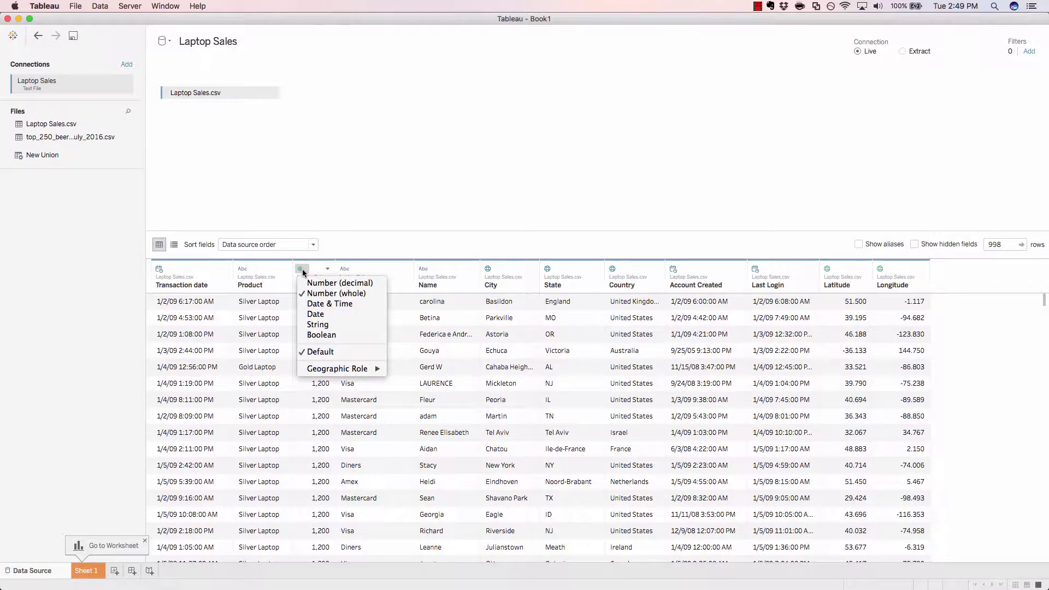
mouse_move(341, 283)
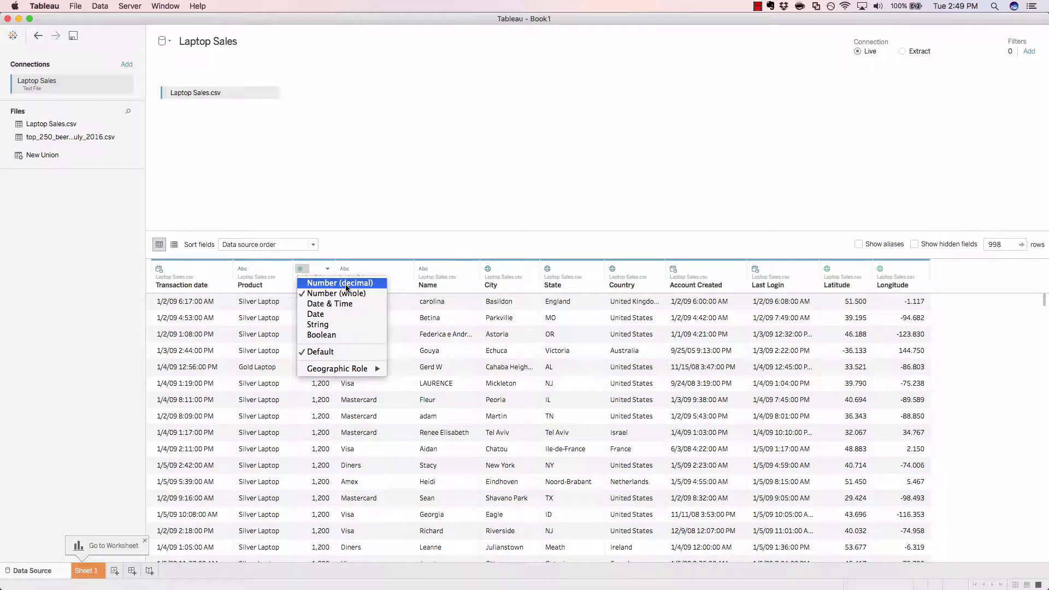
click(339, 283)
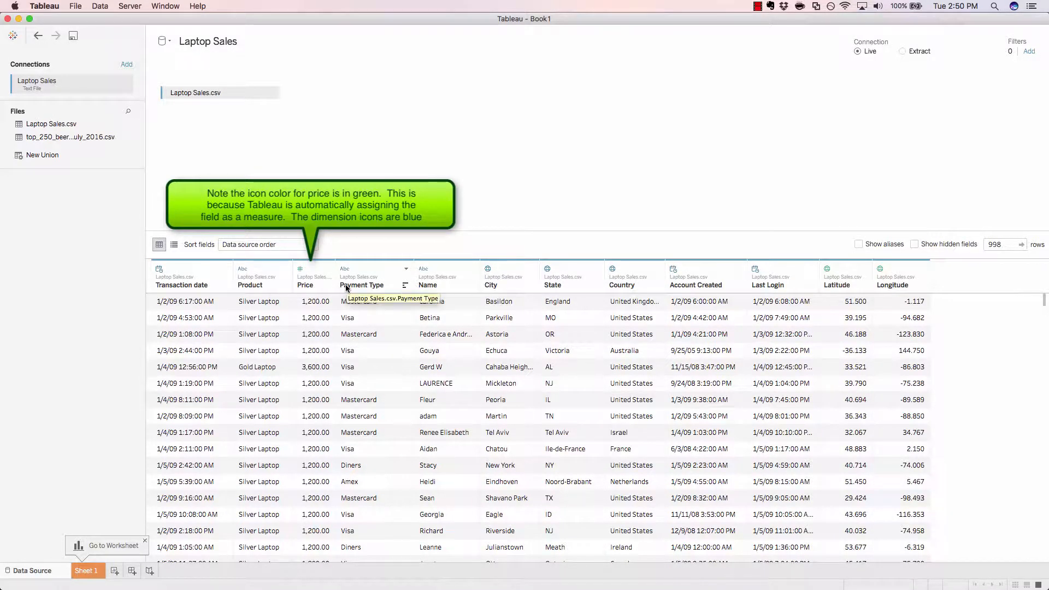
mouse_move(332, 256)
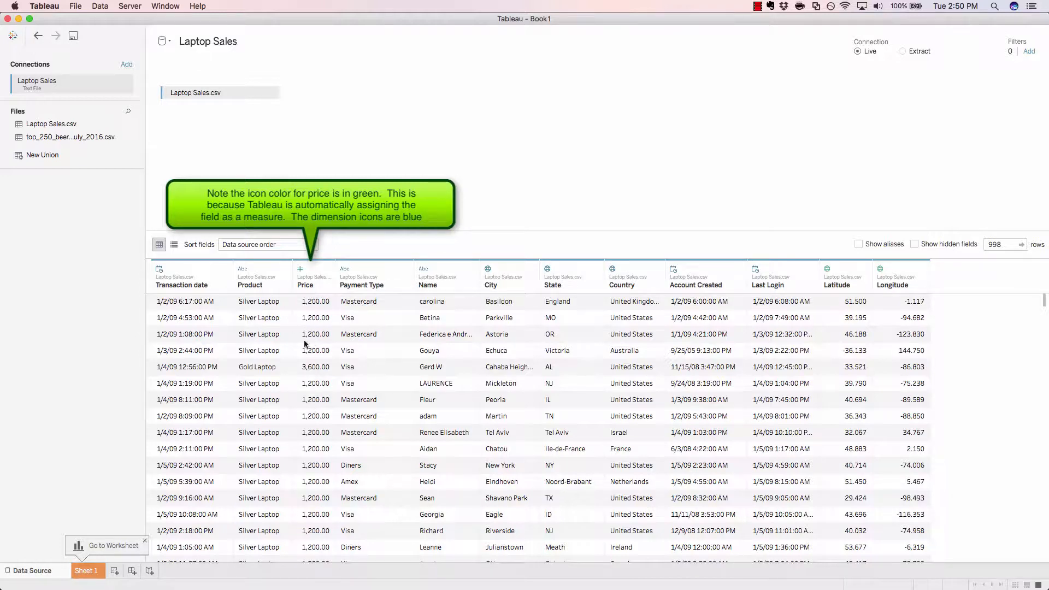
mouse_move(308, 348)
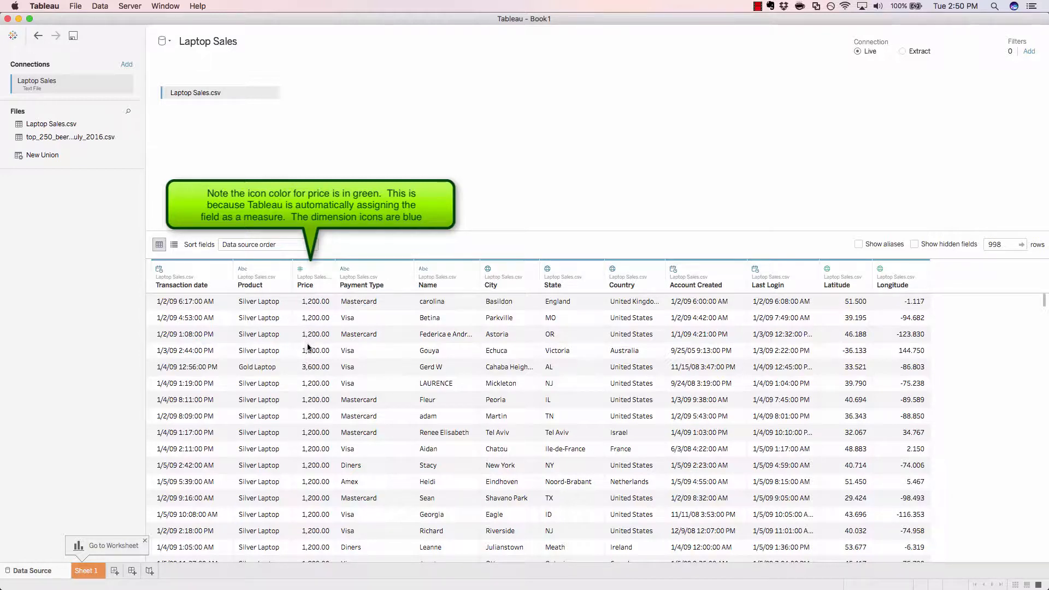
scroll(down, 3)
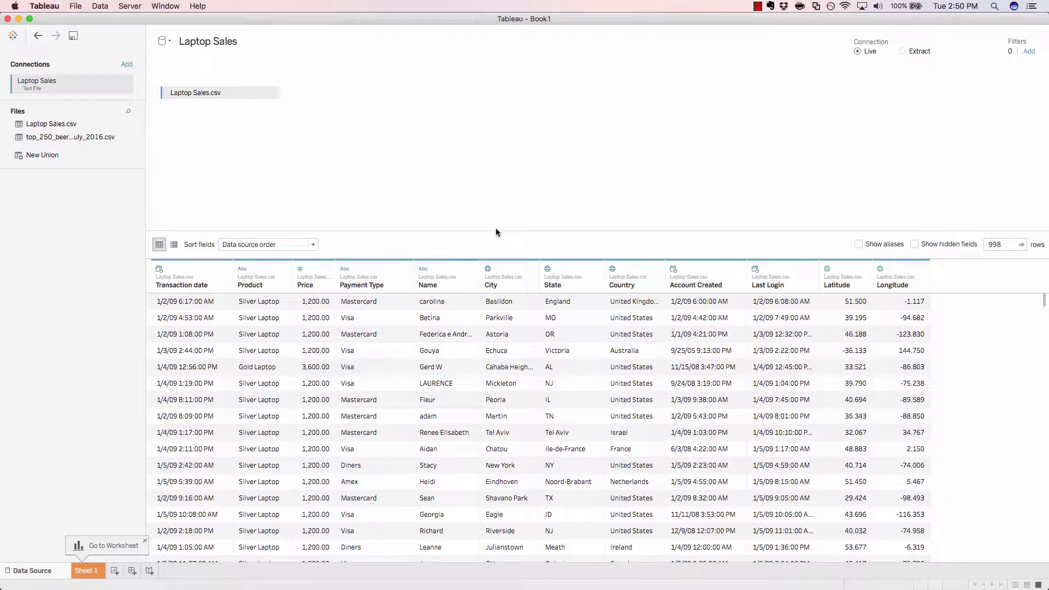
mouse_move(693, 295)
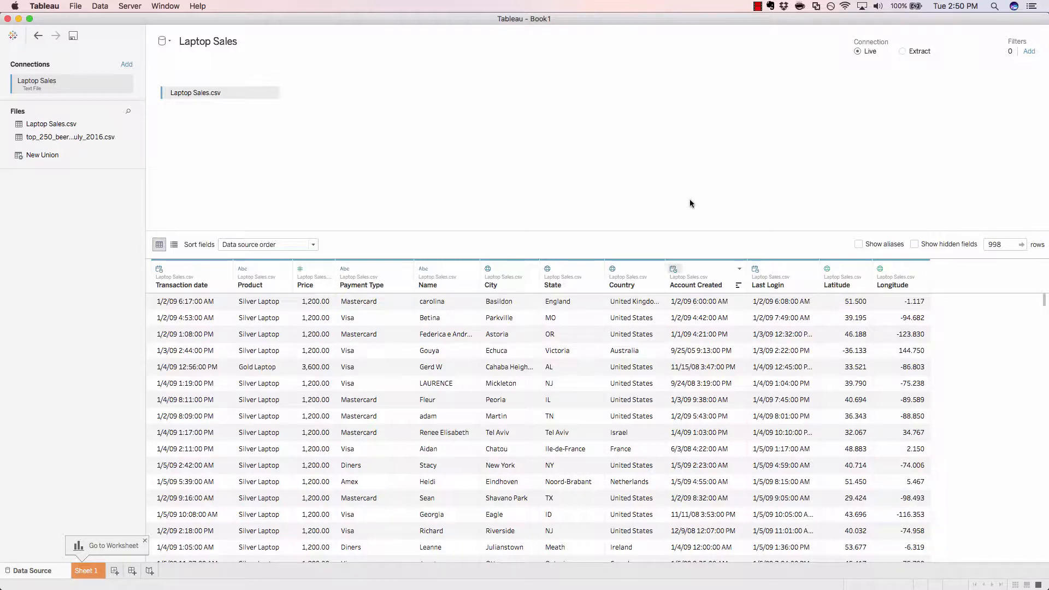
mouse_move(676, 271)
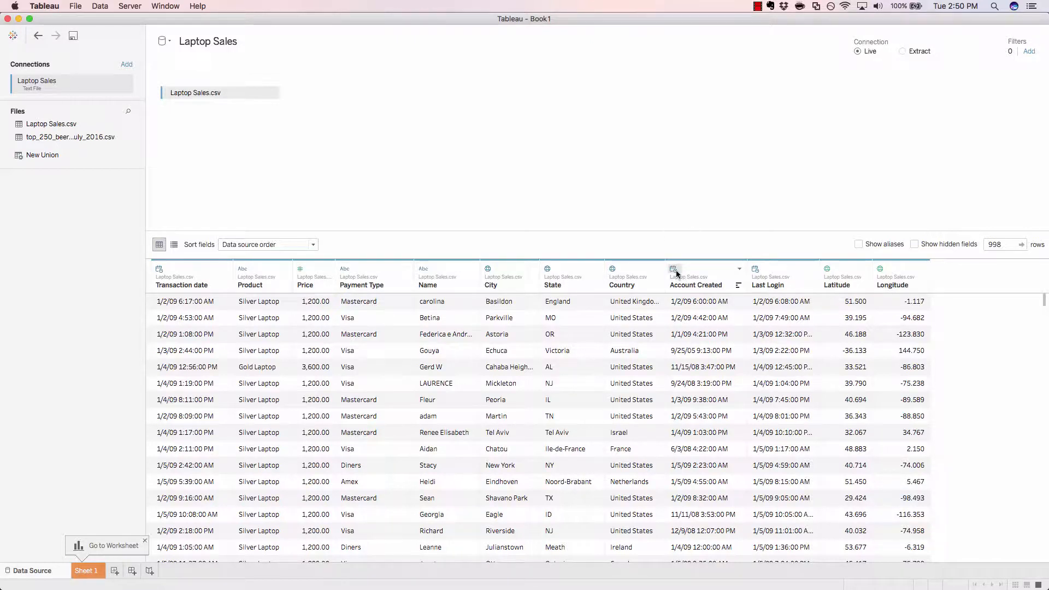
Step: Make Account Created a Date field without times, e.g. 1/2/09
click(673, 269)
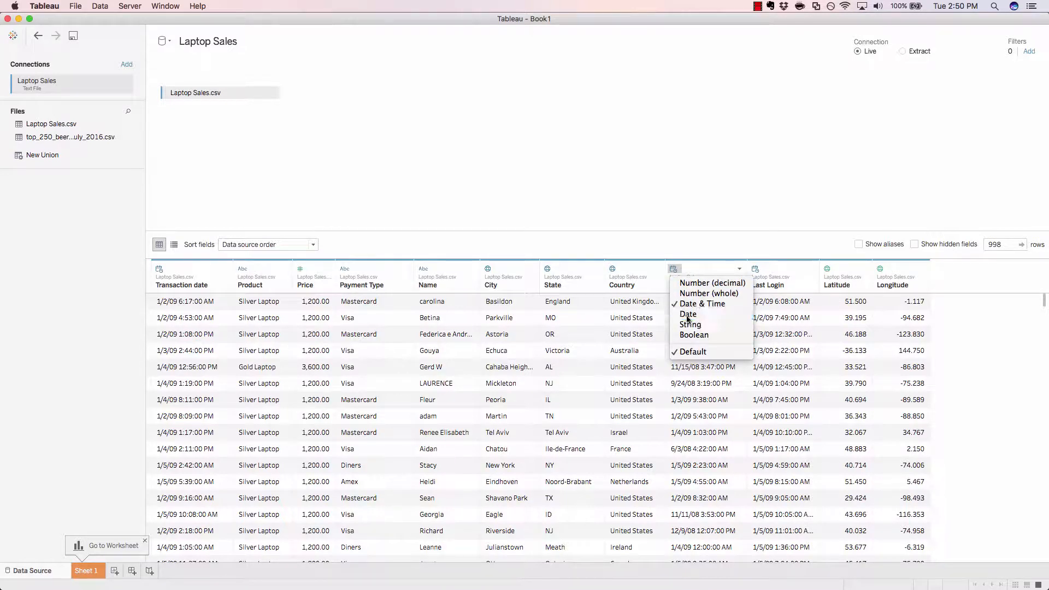
click(688, 314)
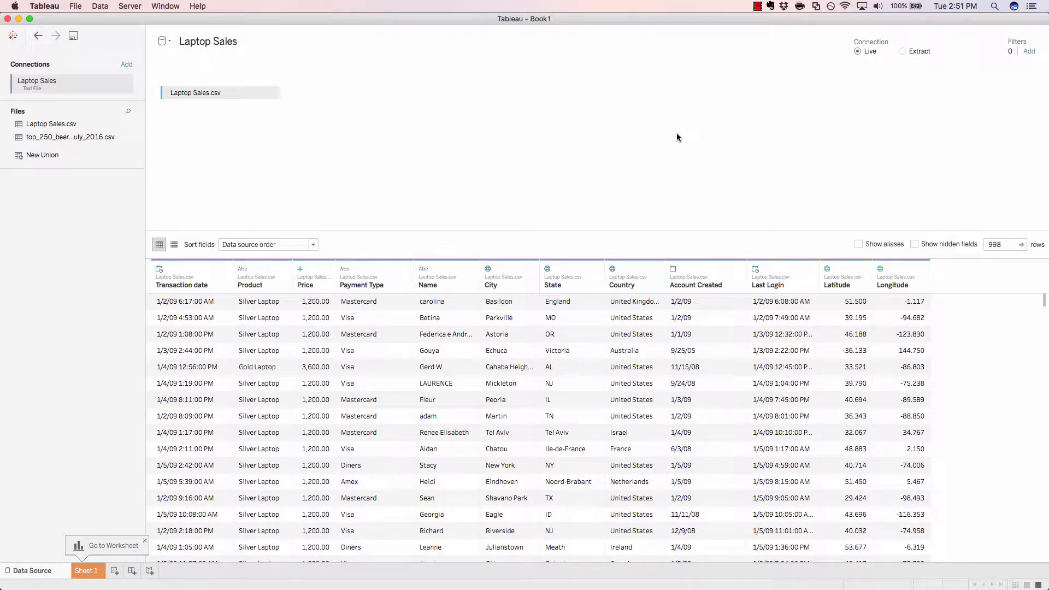
mouse_move(710, 223)
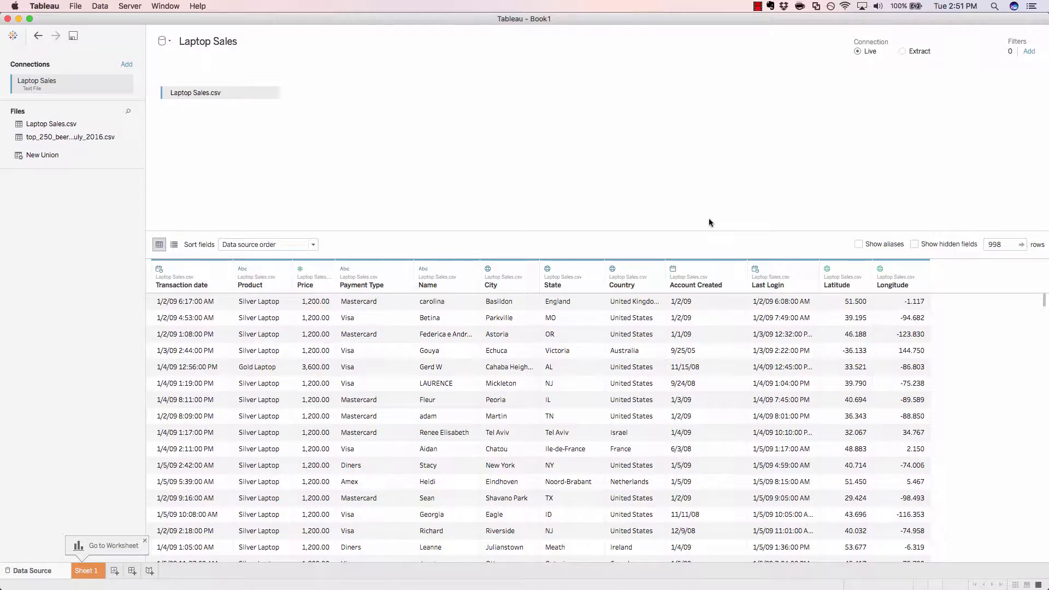
mouse_move(716, 304)
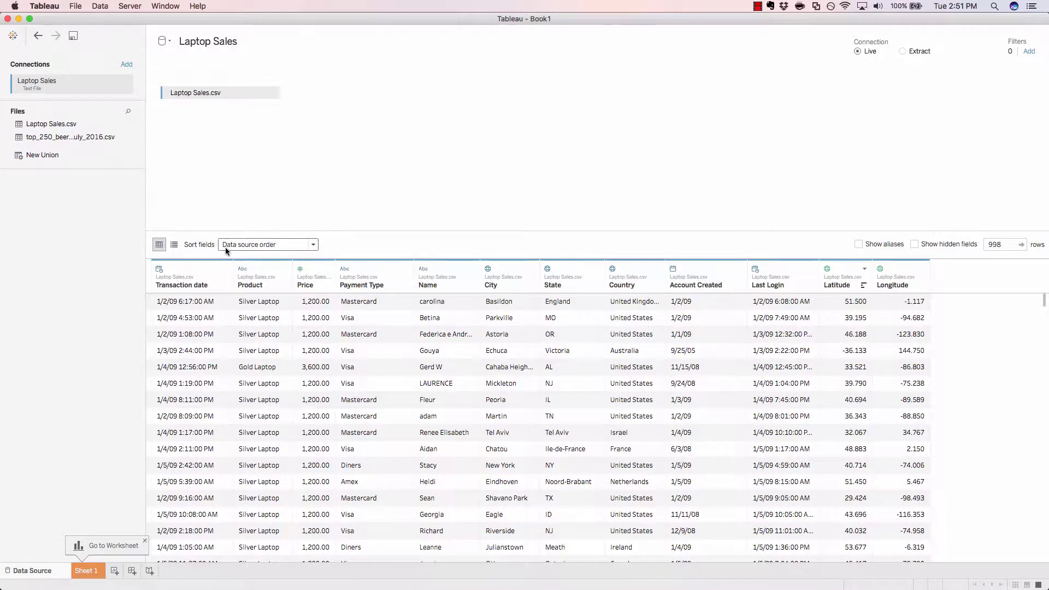
mouse_move(288, 252)
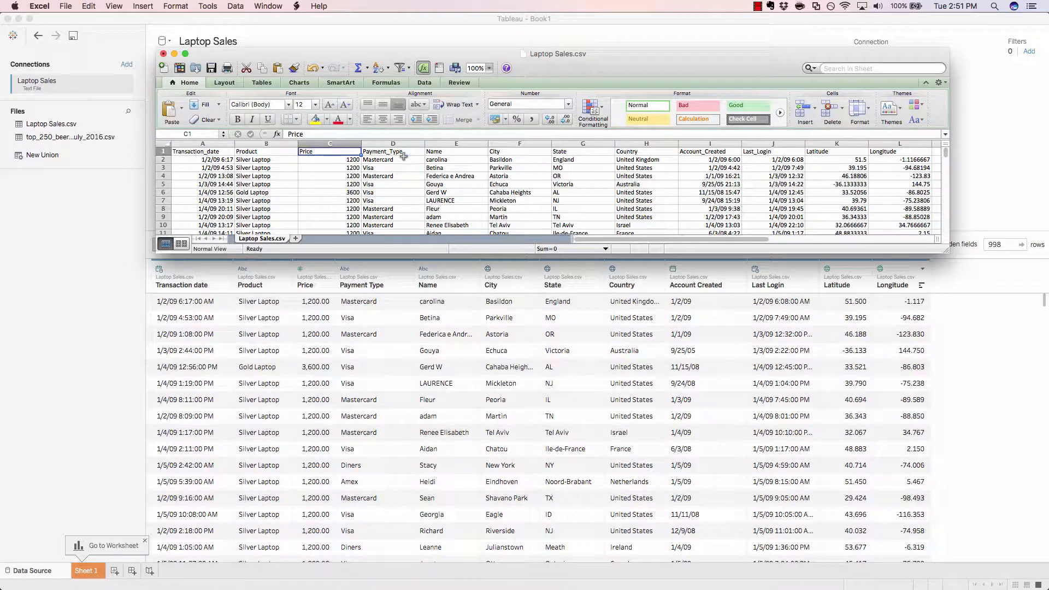
click(509, 150)
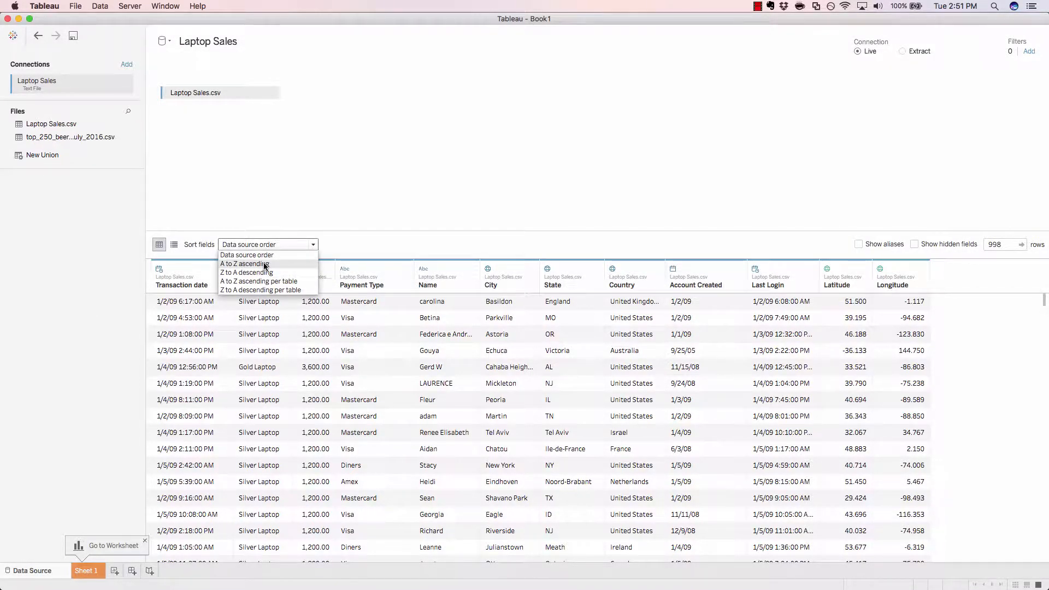
Step: Sort the fields A to Z ascending, starting with Account Created, City, Country
click(245, 263)
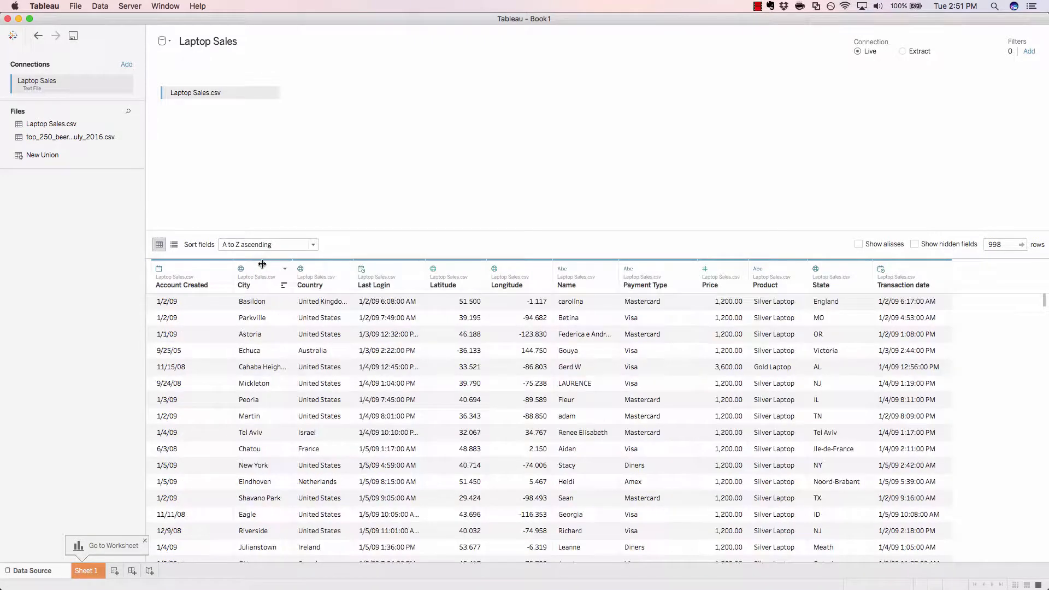
mouse_move(140, 286)
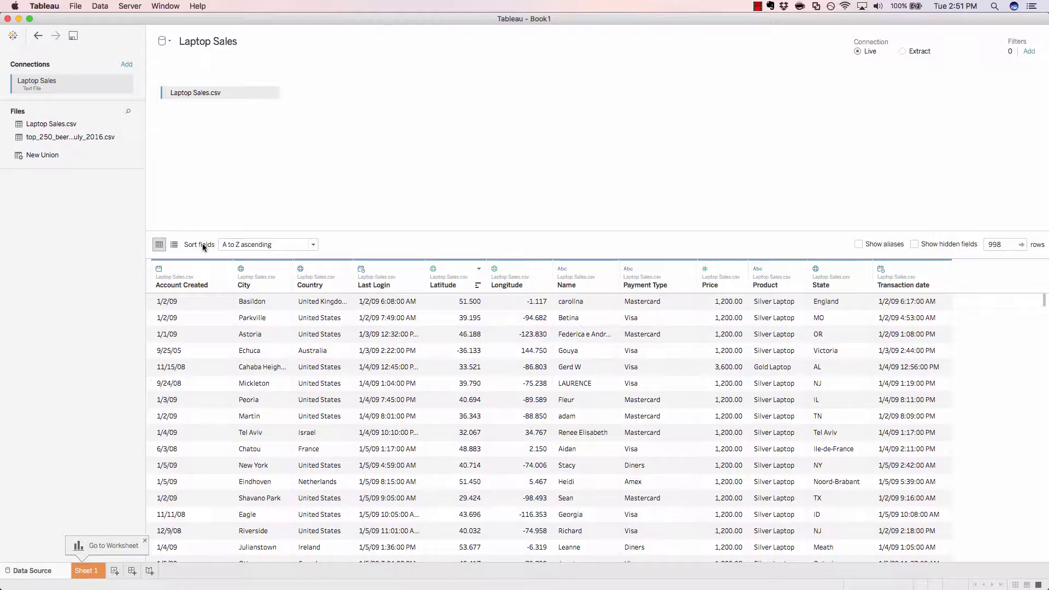
mouse_move(607, 243)
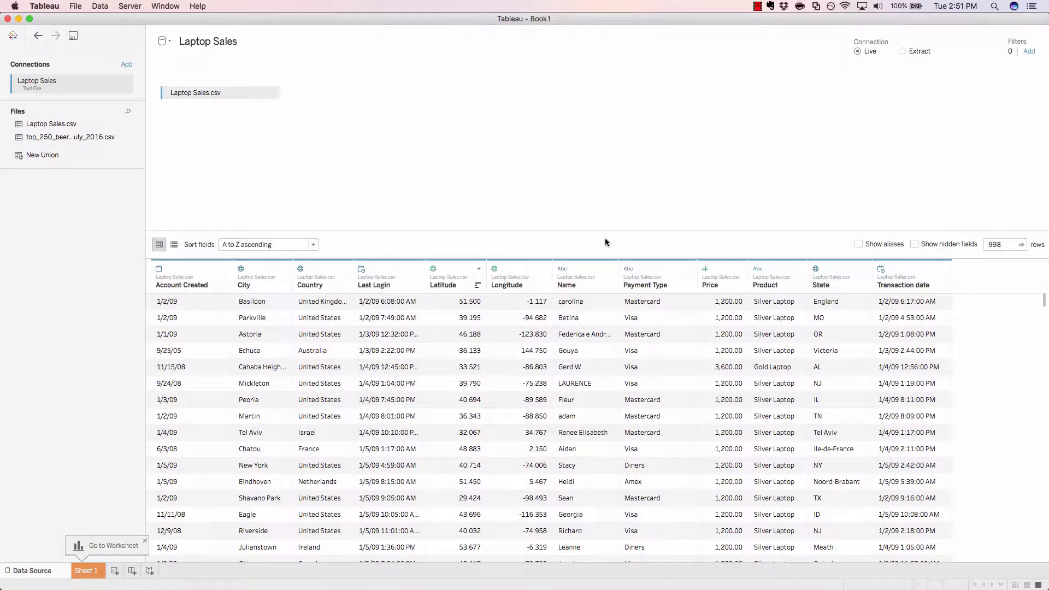
Step: Limit the data preview to 25 rows
click(1002, 245)
text(25)
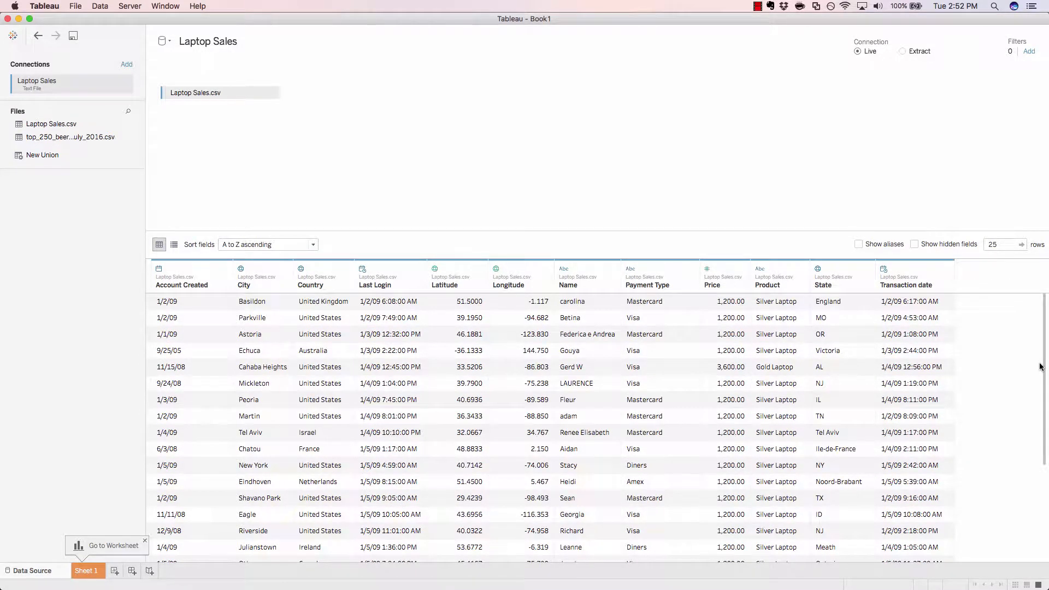
mouse_move(964, 264)
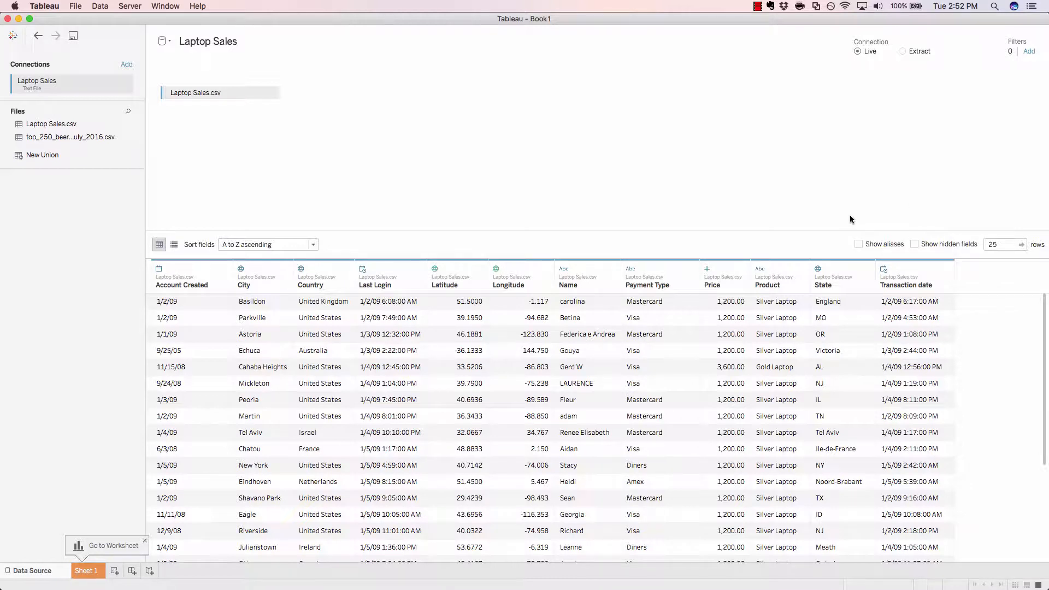
mouse_move(648, 151)
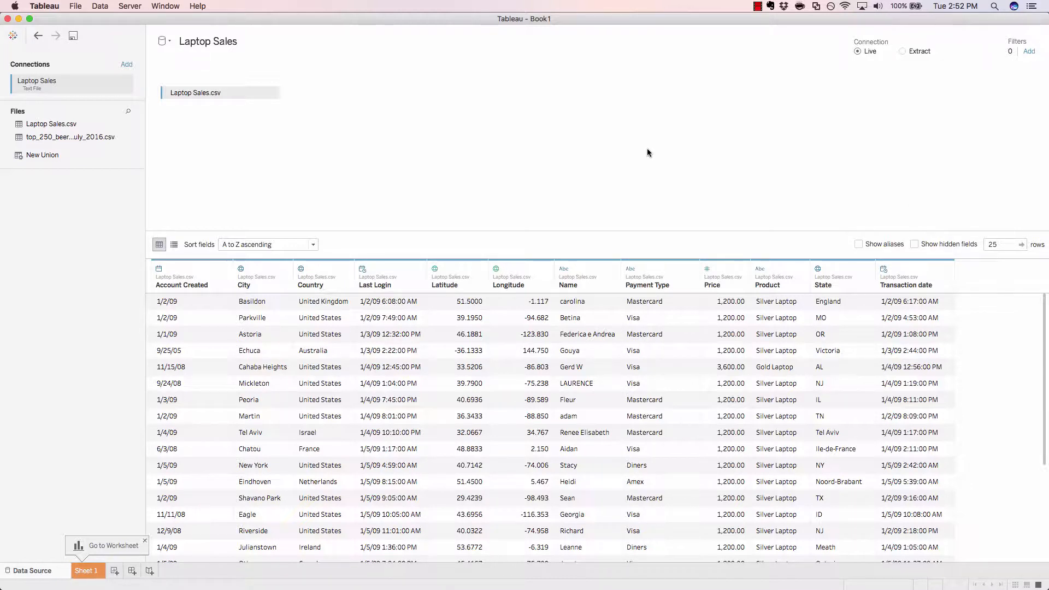
mouse_move(216, 179)
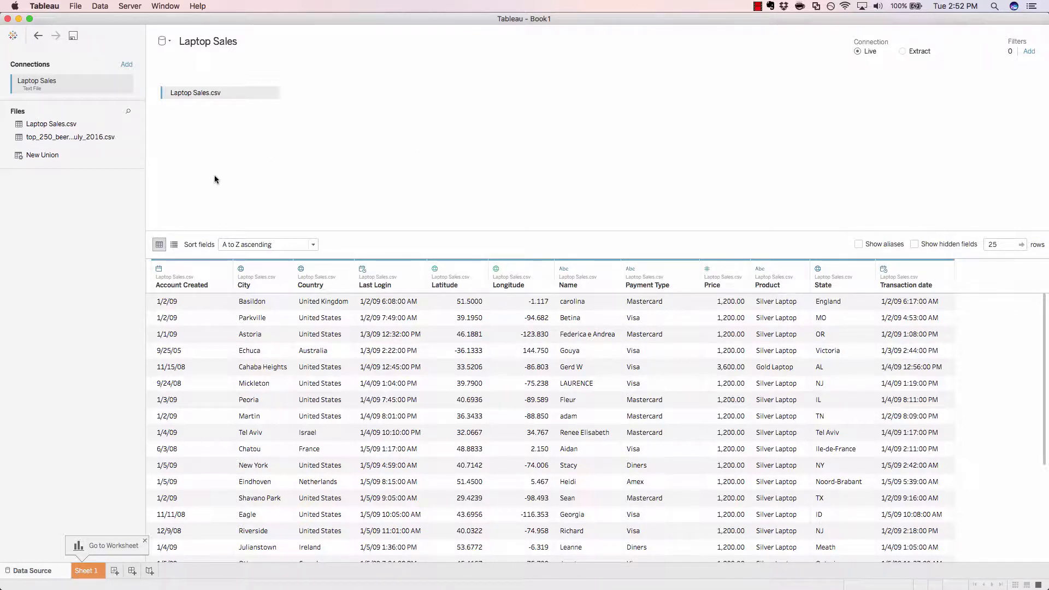
mouse_move(174, 245)
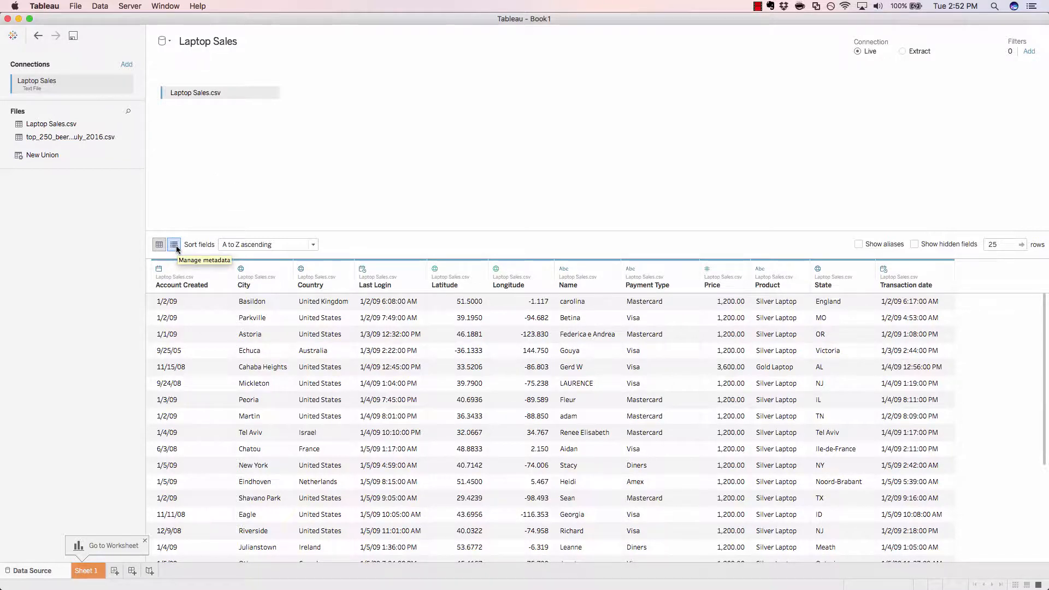
click(173, 245)
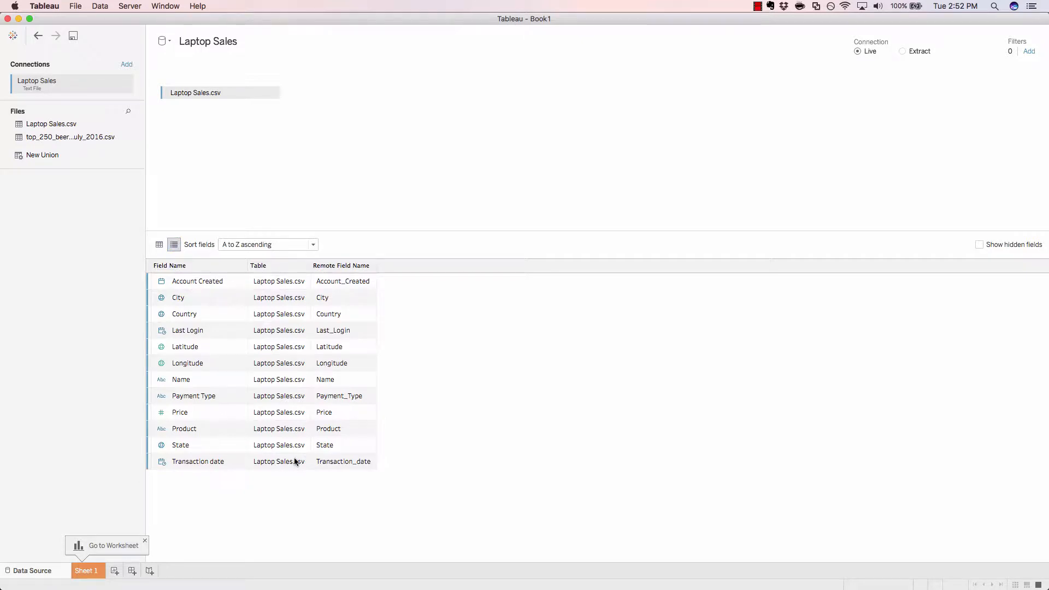
mouse_move(167, 291)
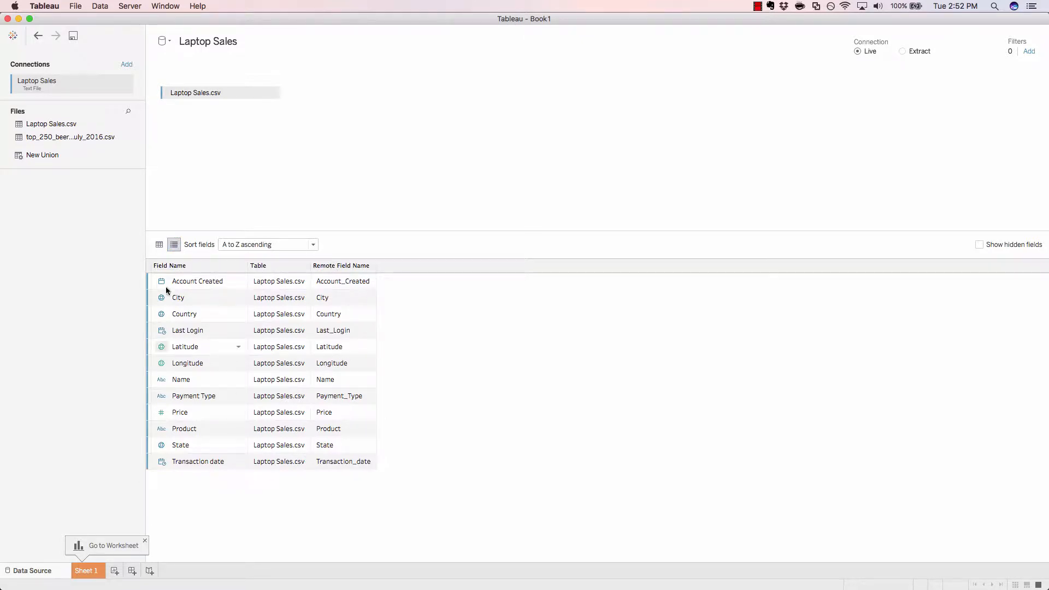
mouse_move(250, 531)
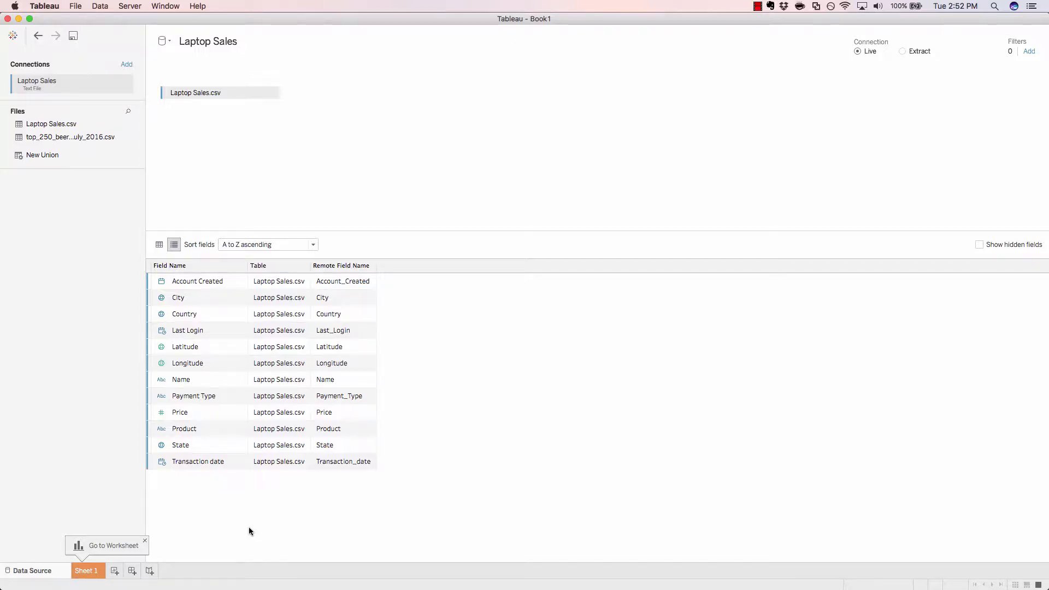
mouse_move(140, 278)
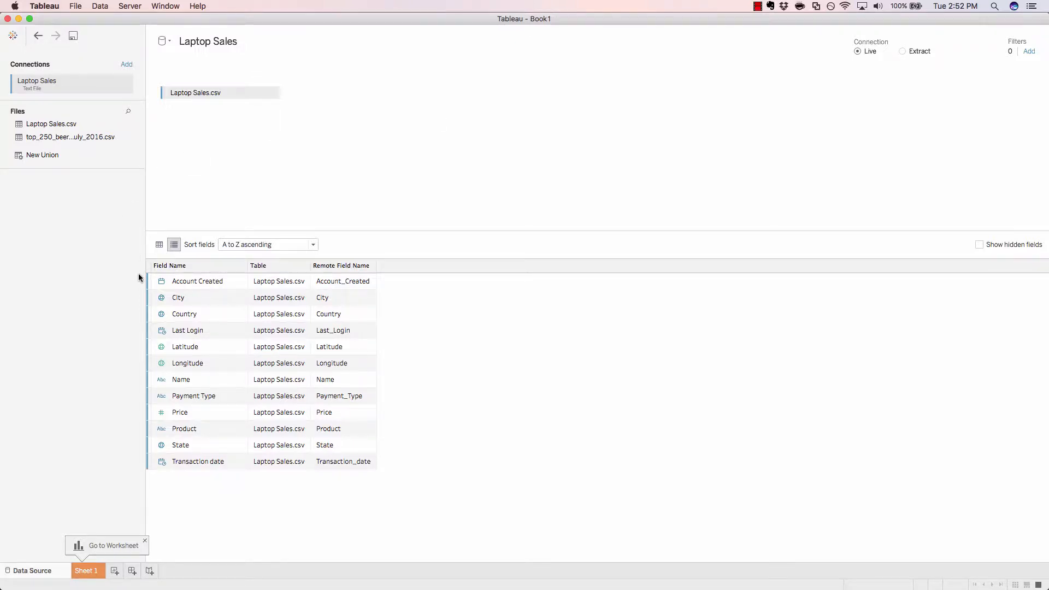
mouse_move(279, 294)
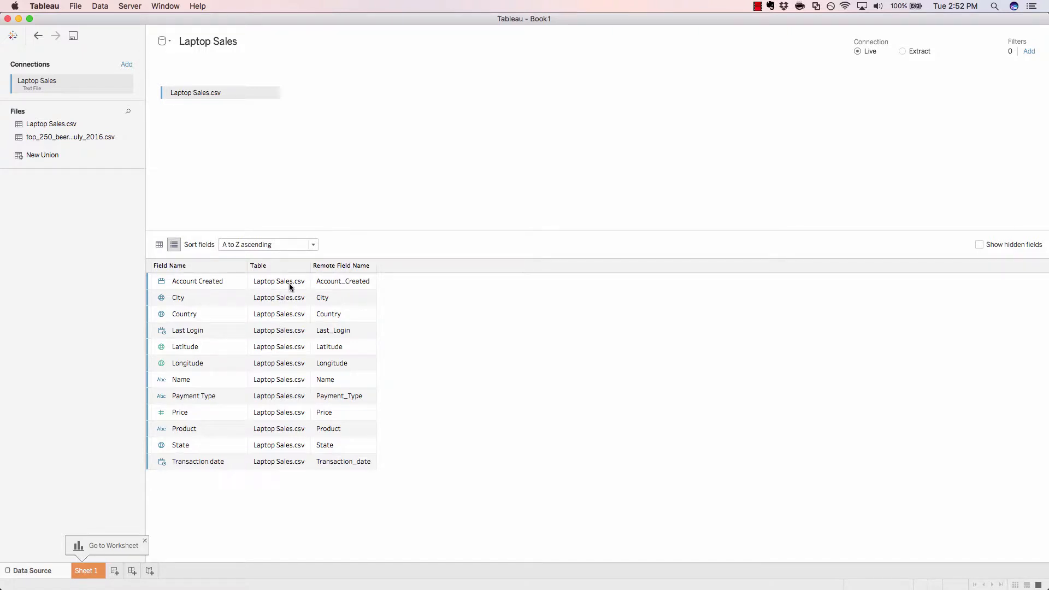
mouse_move(263, 276)
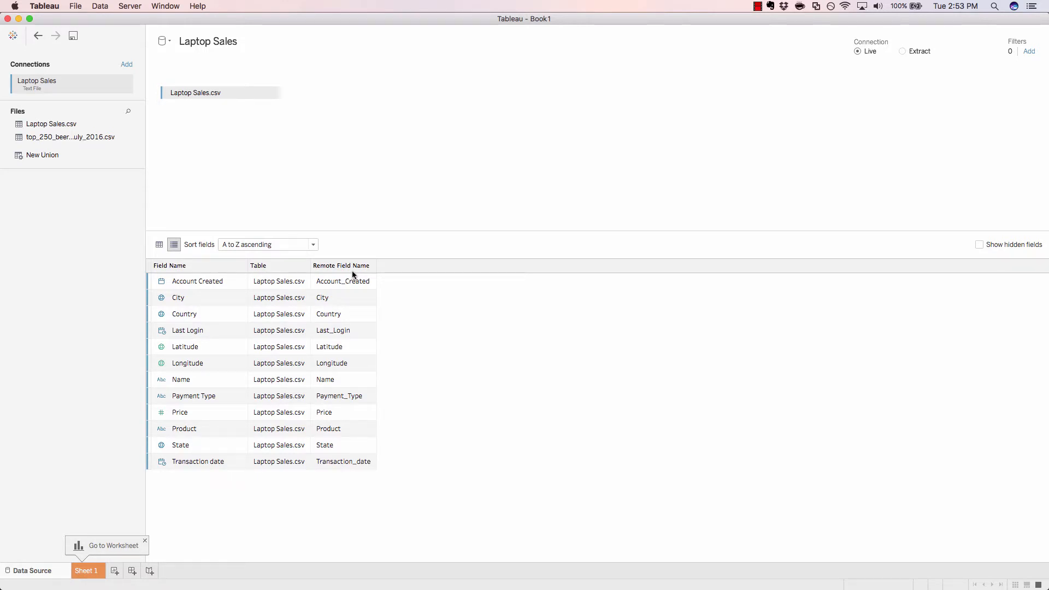
click(160, 245)
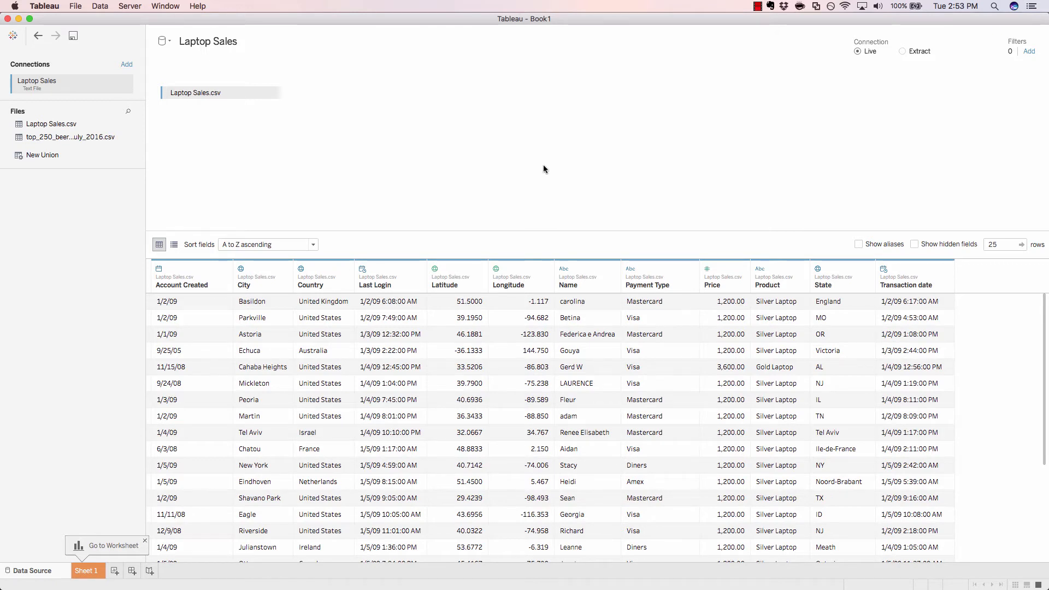
mouse_move(567, 231)
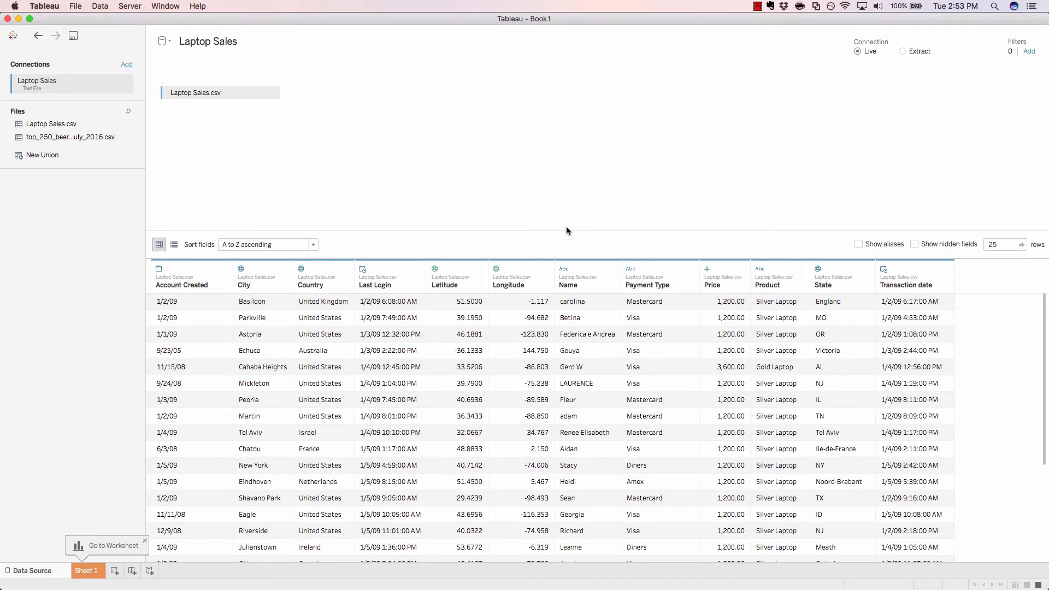
mouse_move(502, 247)
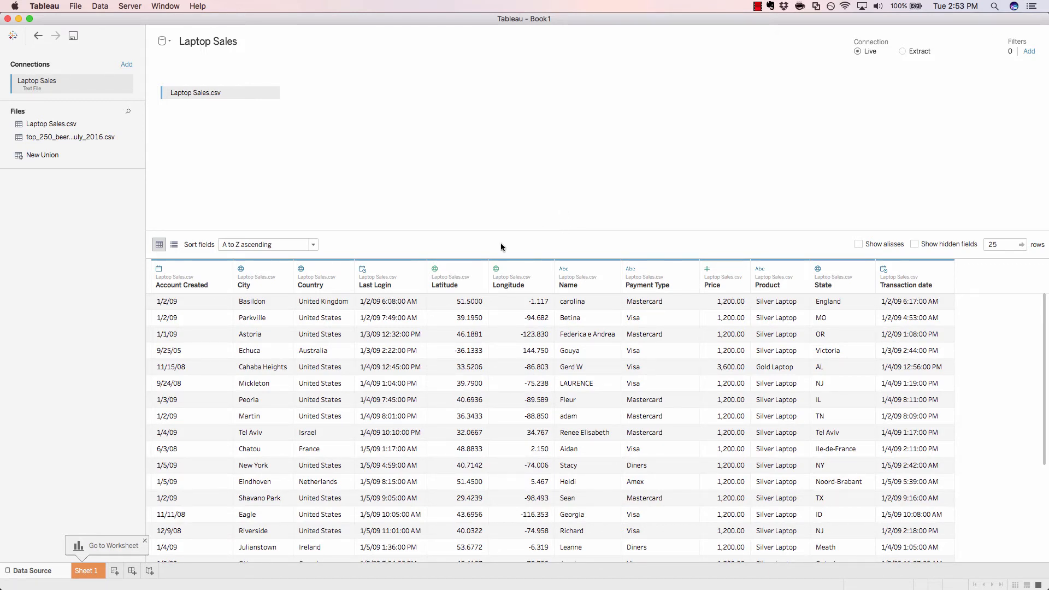